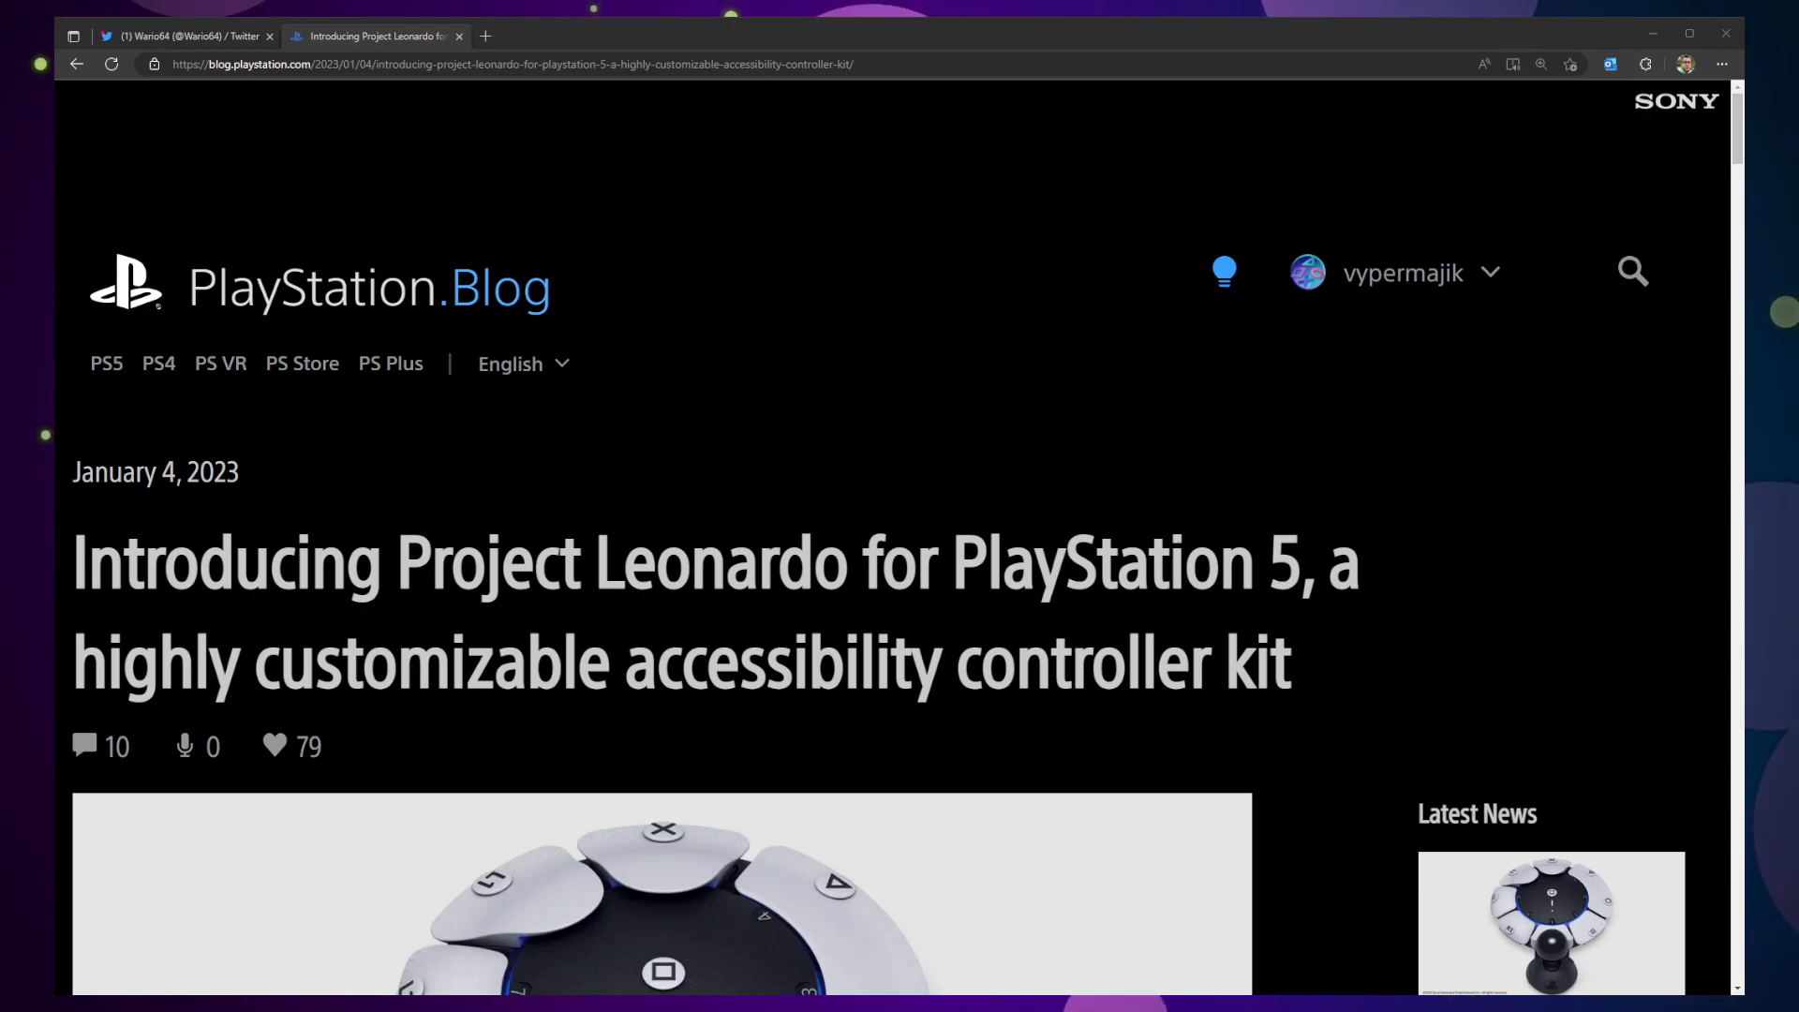
- Scroll past the Project Leonardo headline and hero image to the subtitle and opening paragraph
scroll(down, 3)
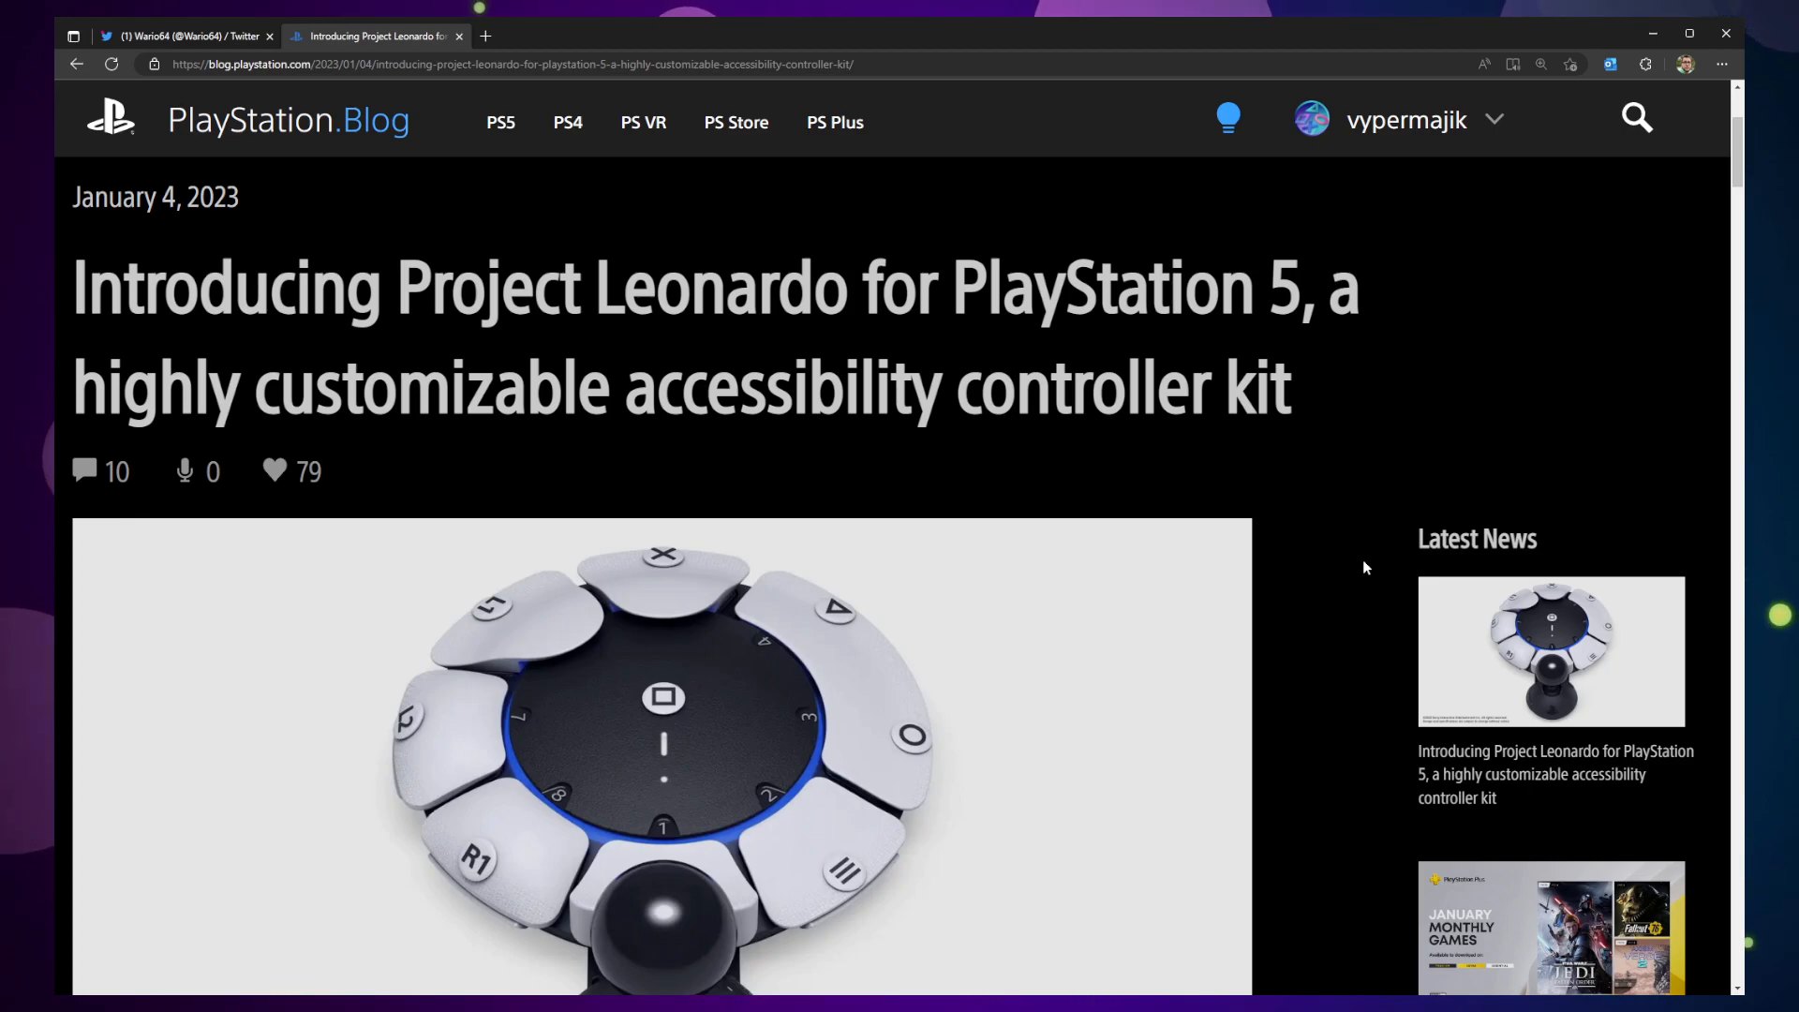
scroll(down, 3)
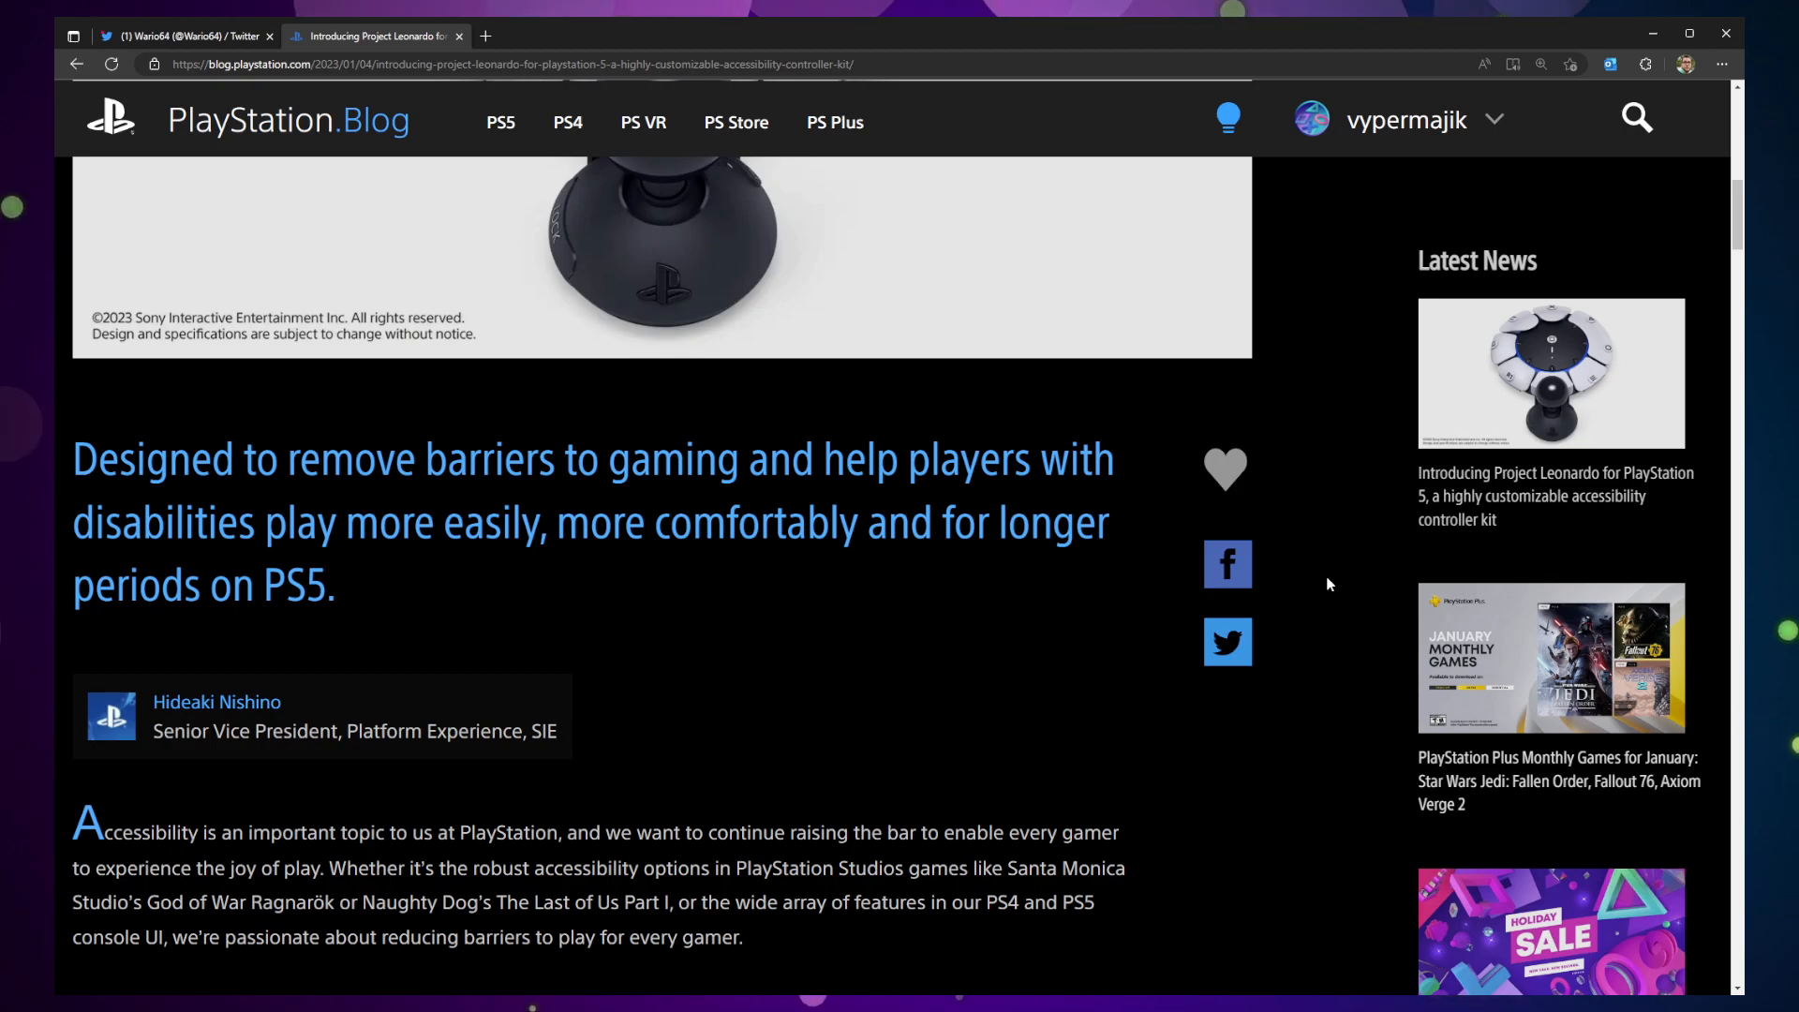
- Scroll down to the paragraph on Project Leonardo's CES announcement
scroll(down, 3)
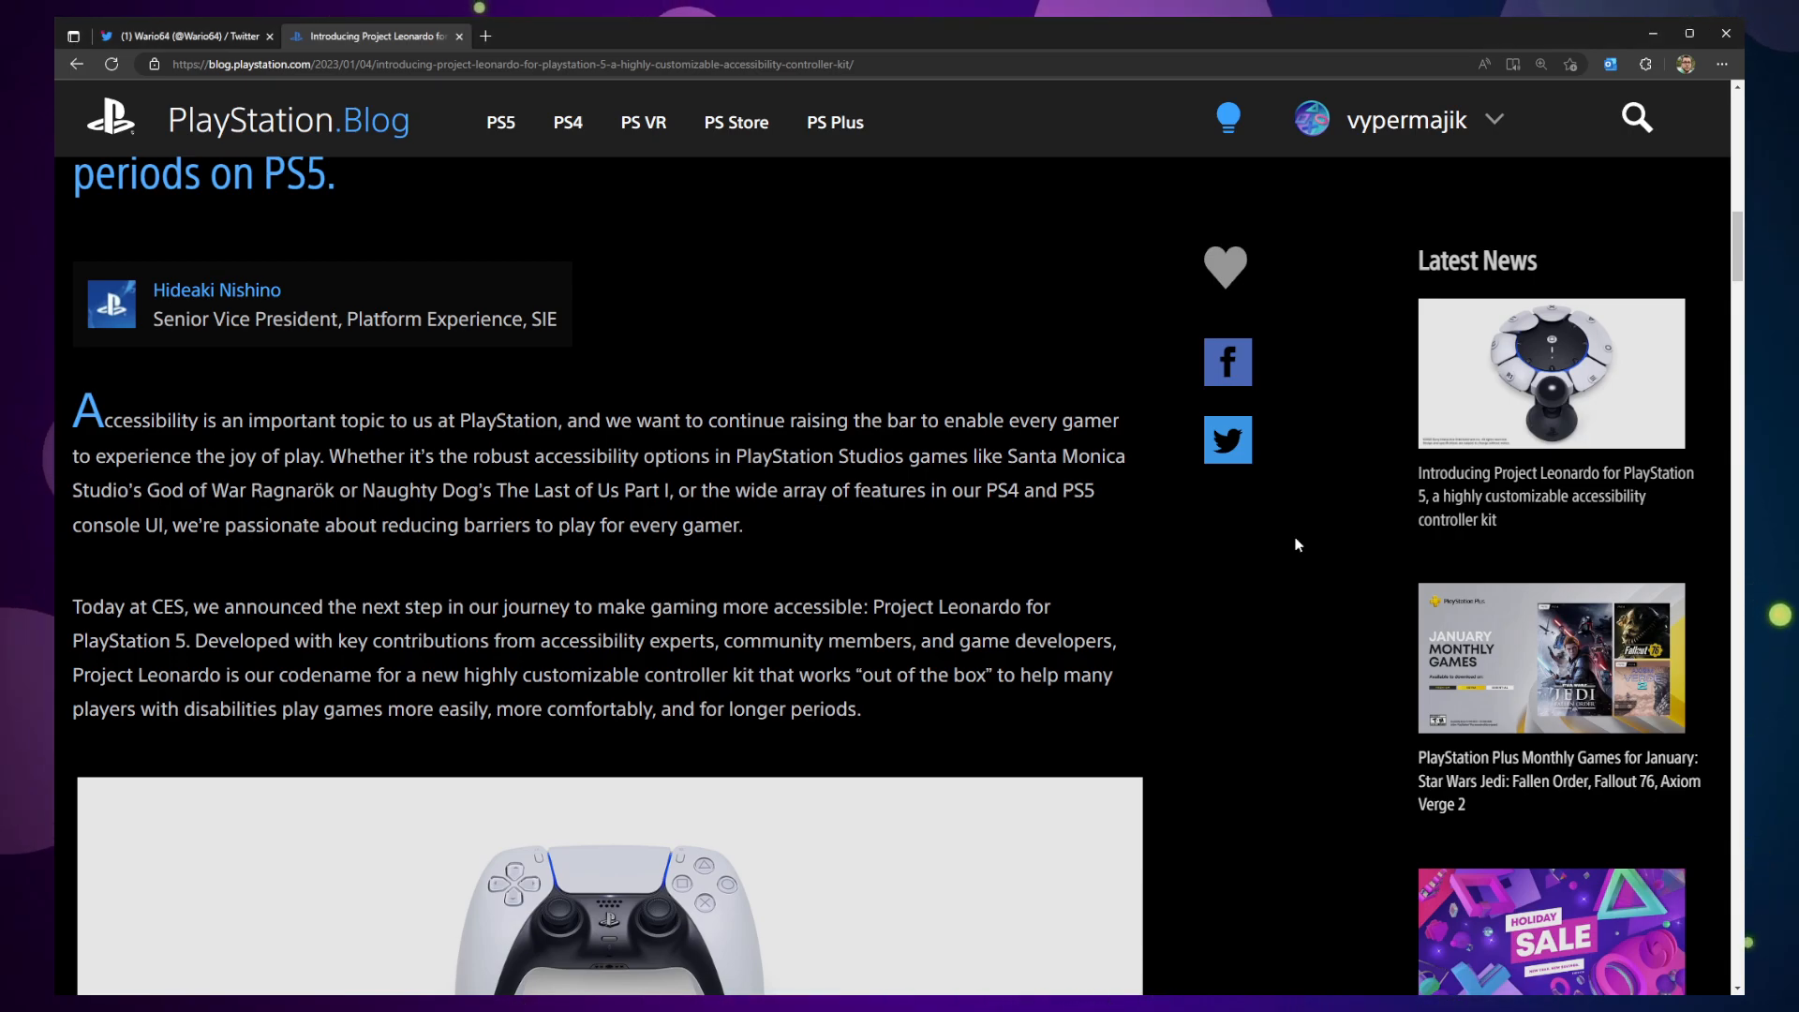
mouse_move(1310, 523)
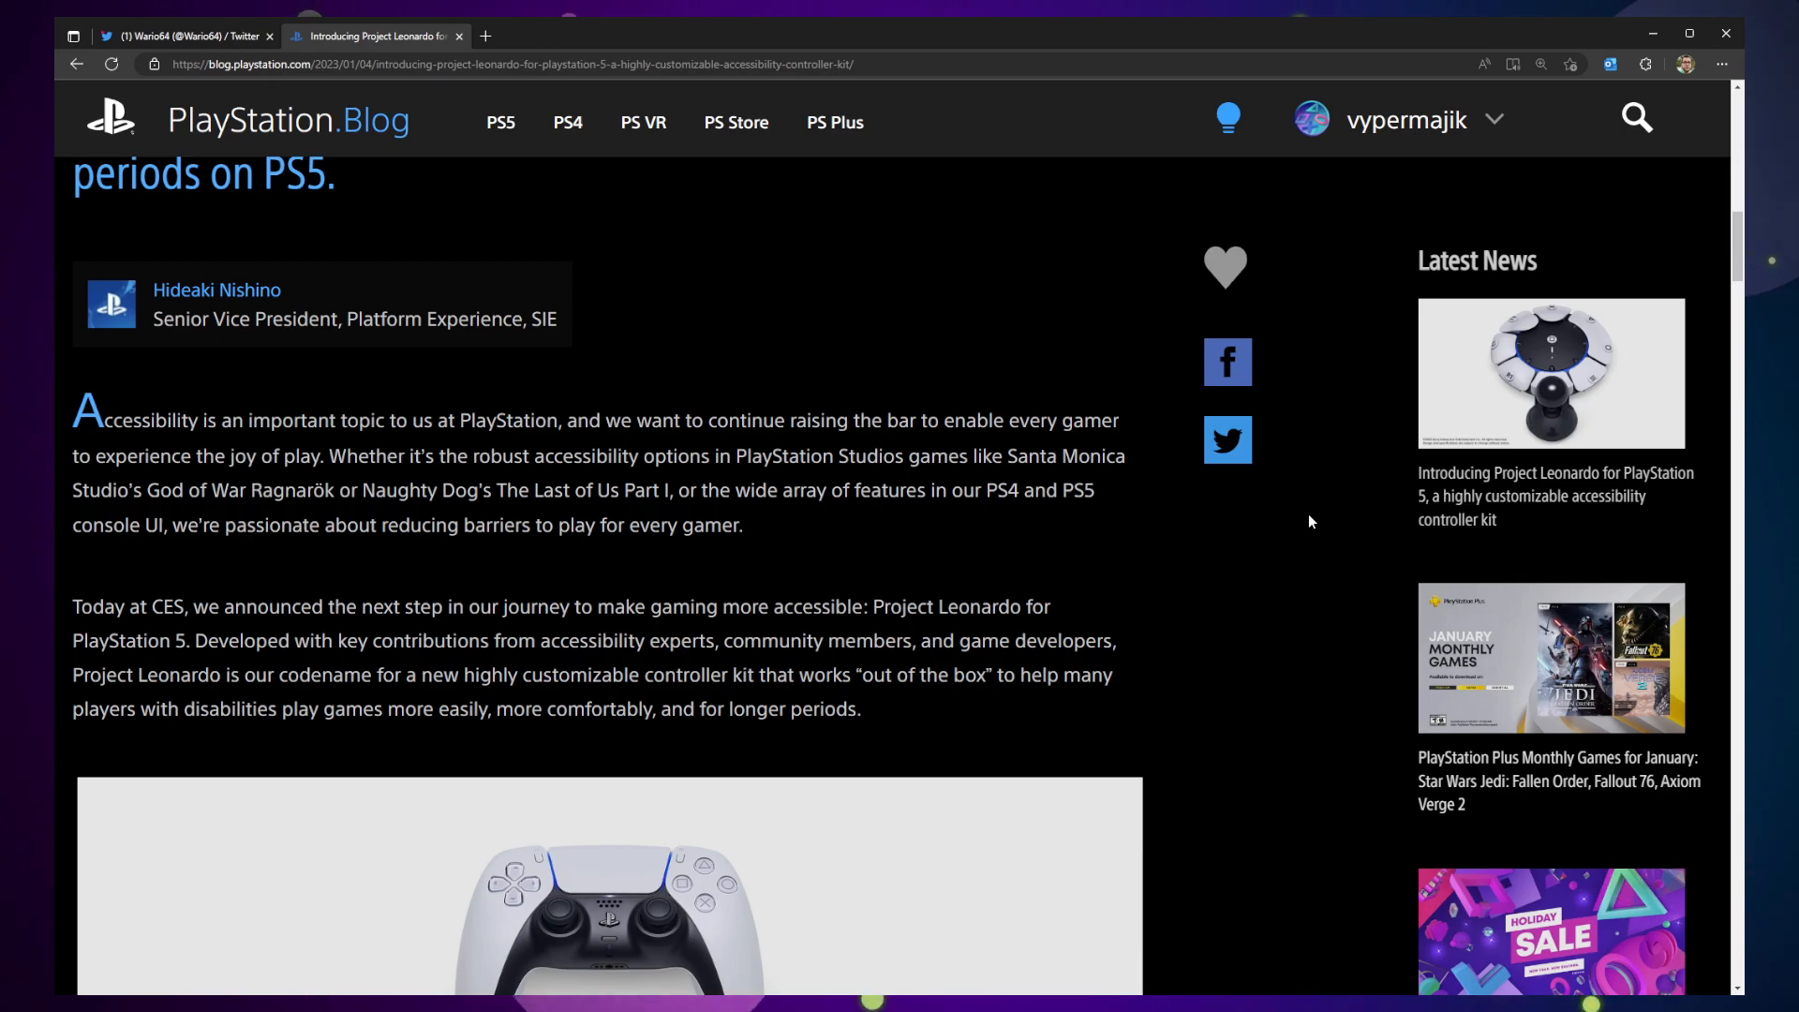
- Scroll past the controller lineup photo to the AbleGamers, SpecialEffect and Stack Up paragraph
scroll(down, 3)
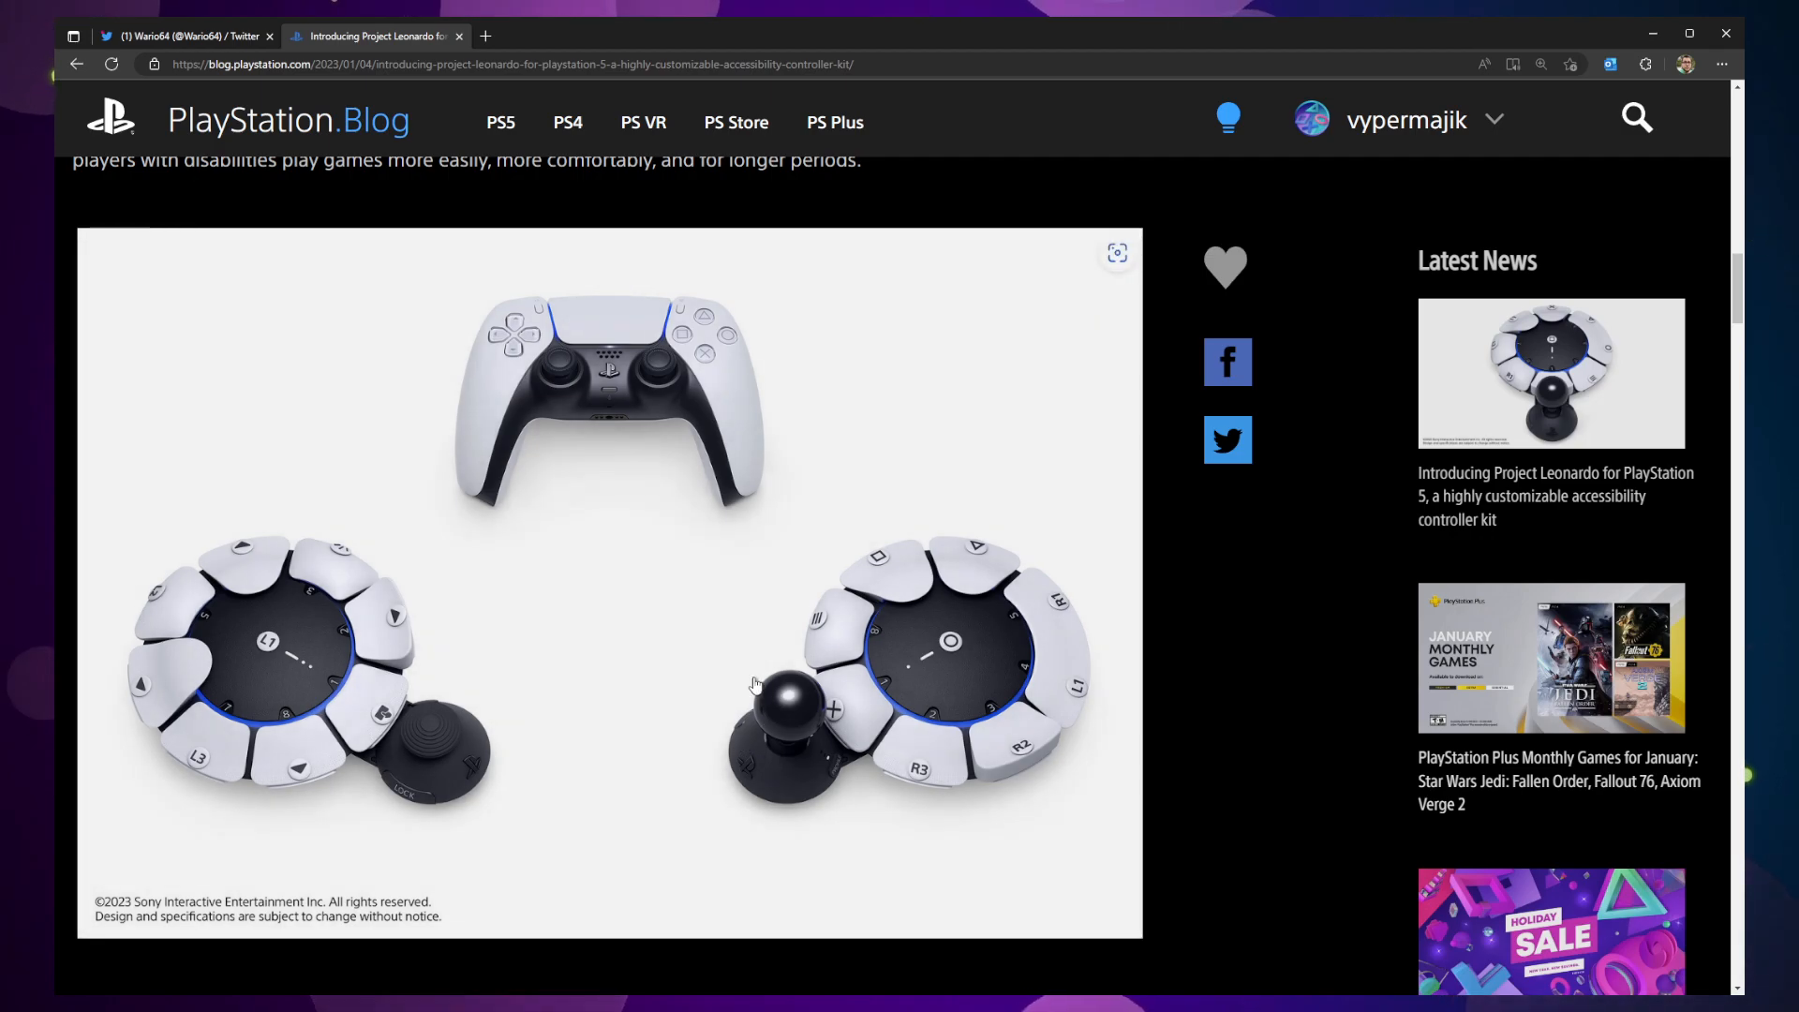
mouse_move(1029, 824)
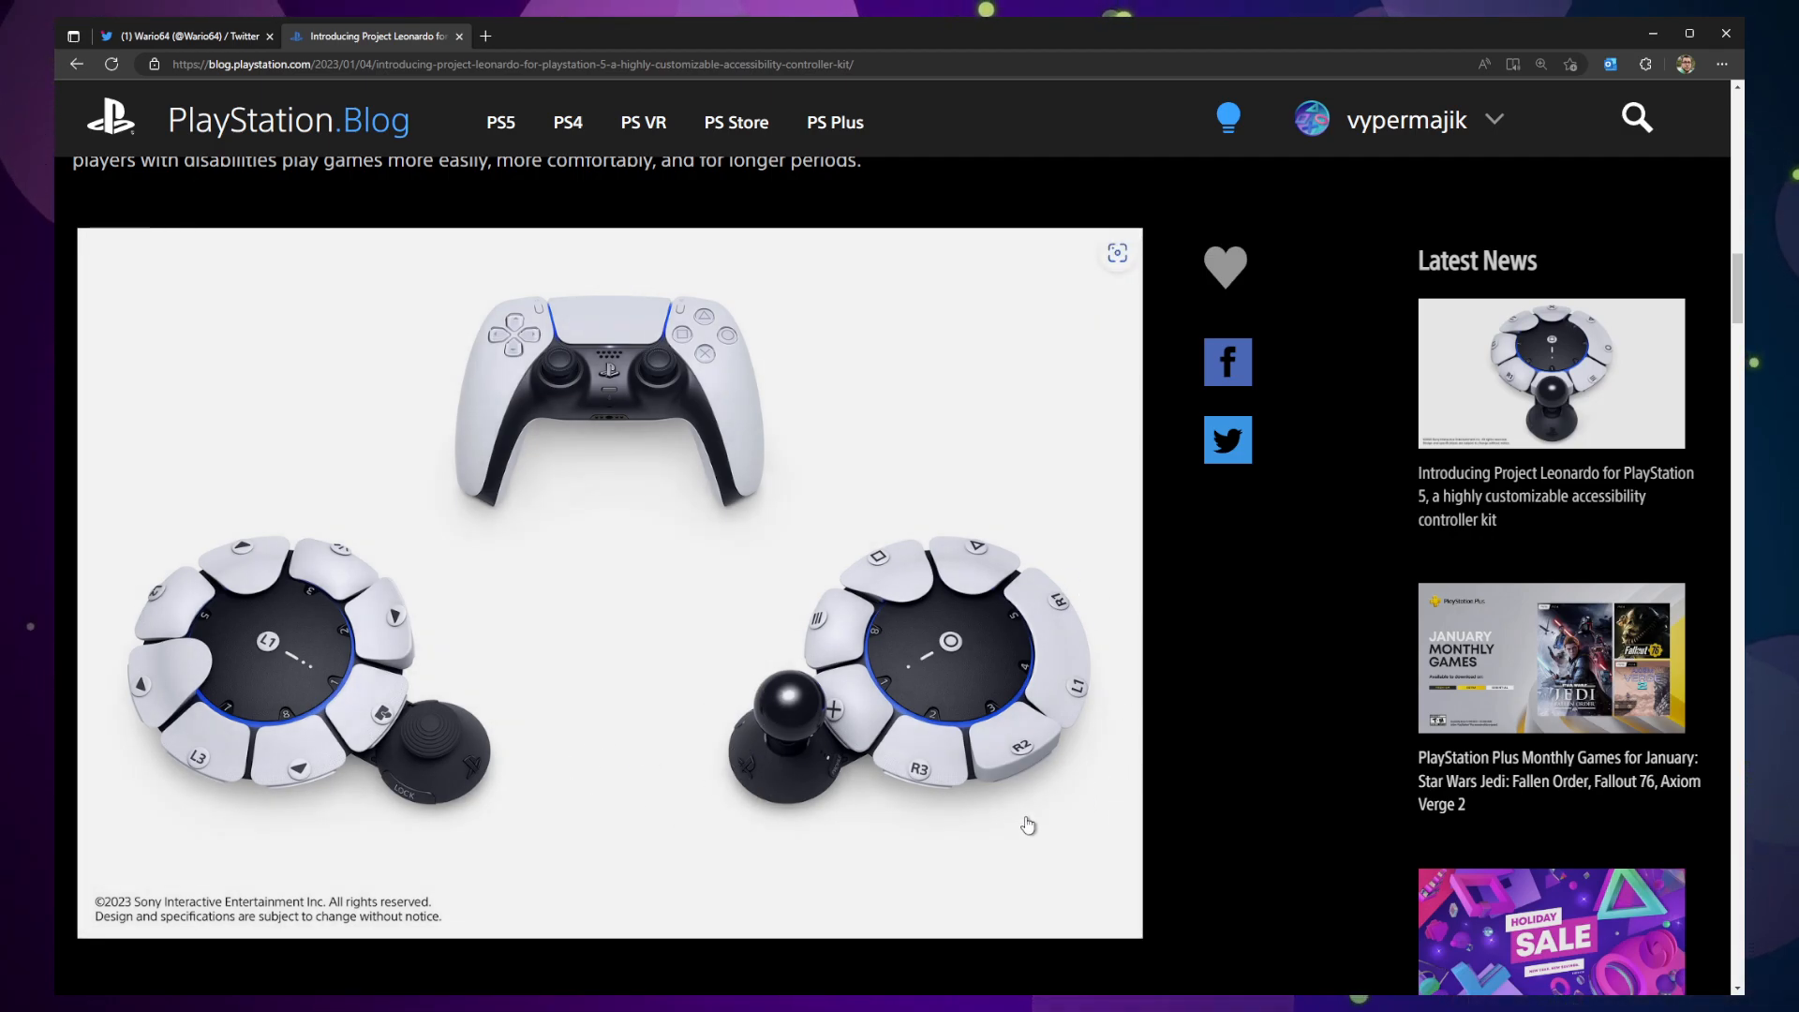
mouse_move(1113, 708)
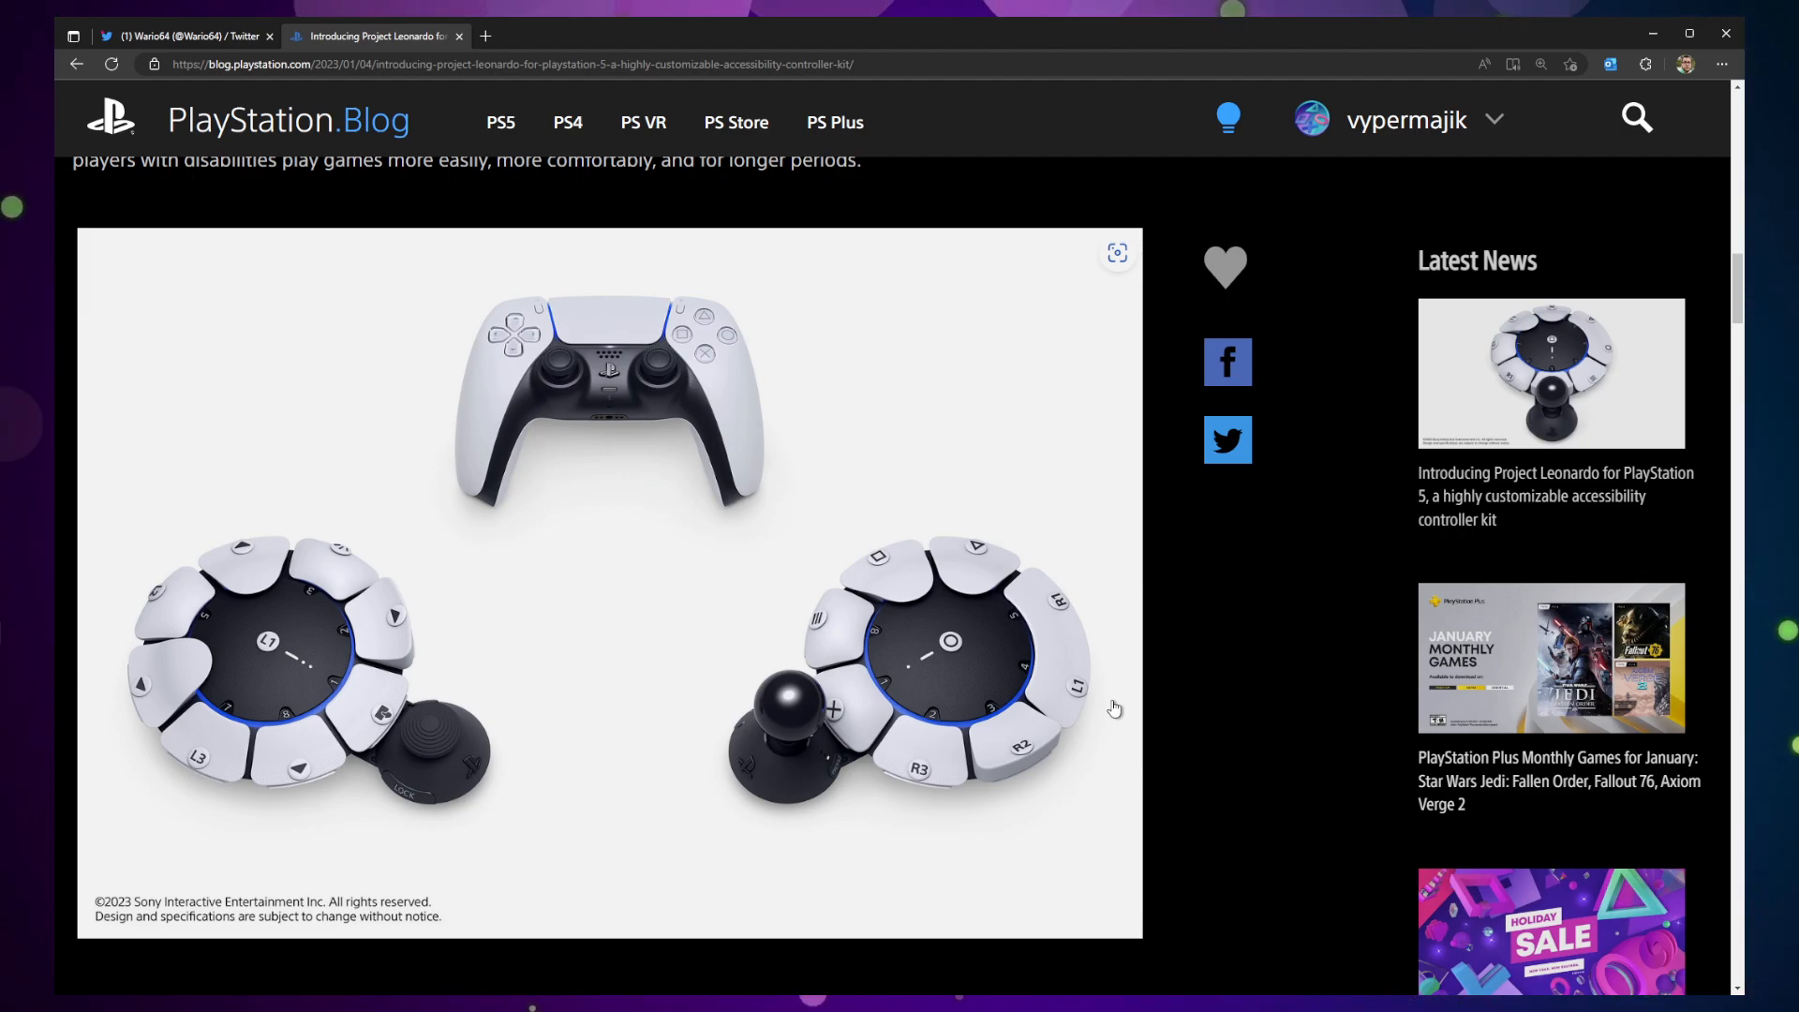
scroll(down, 3)
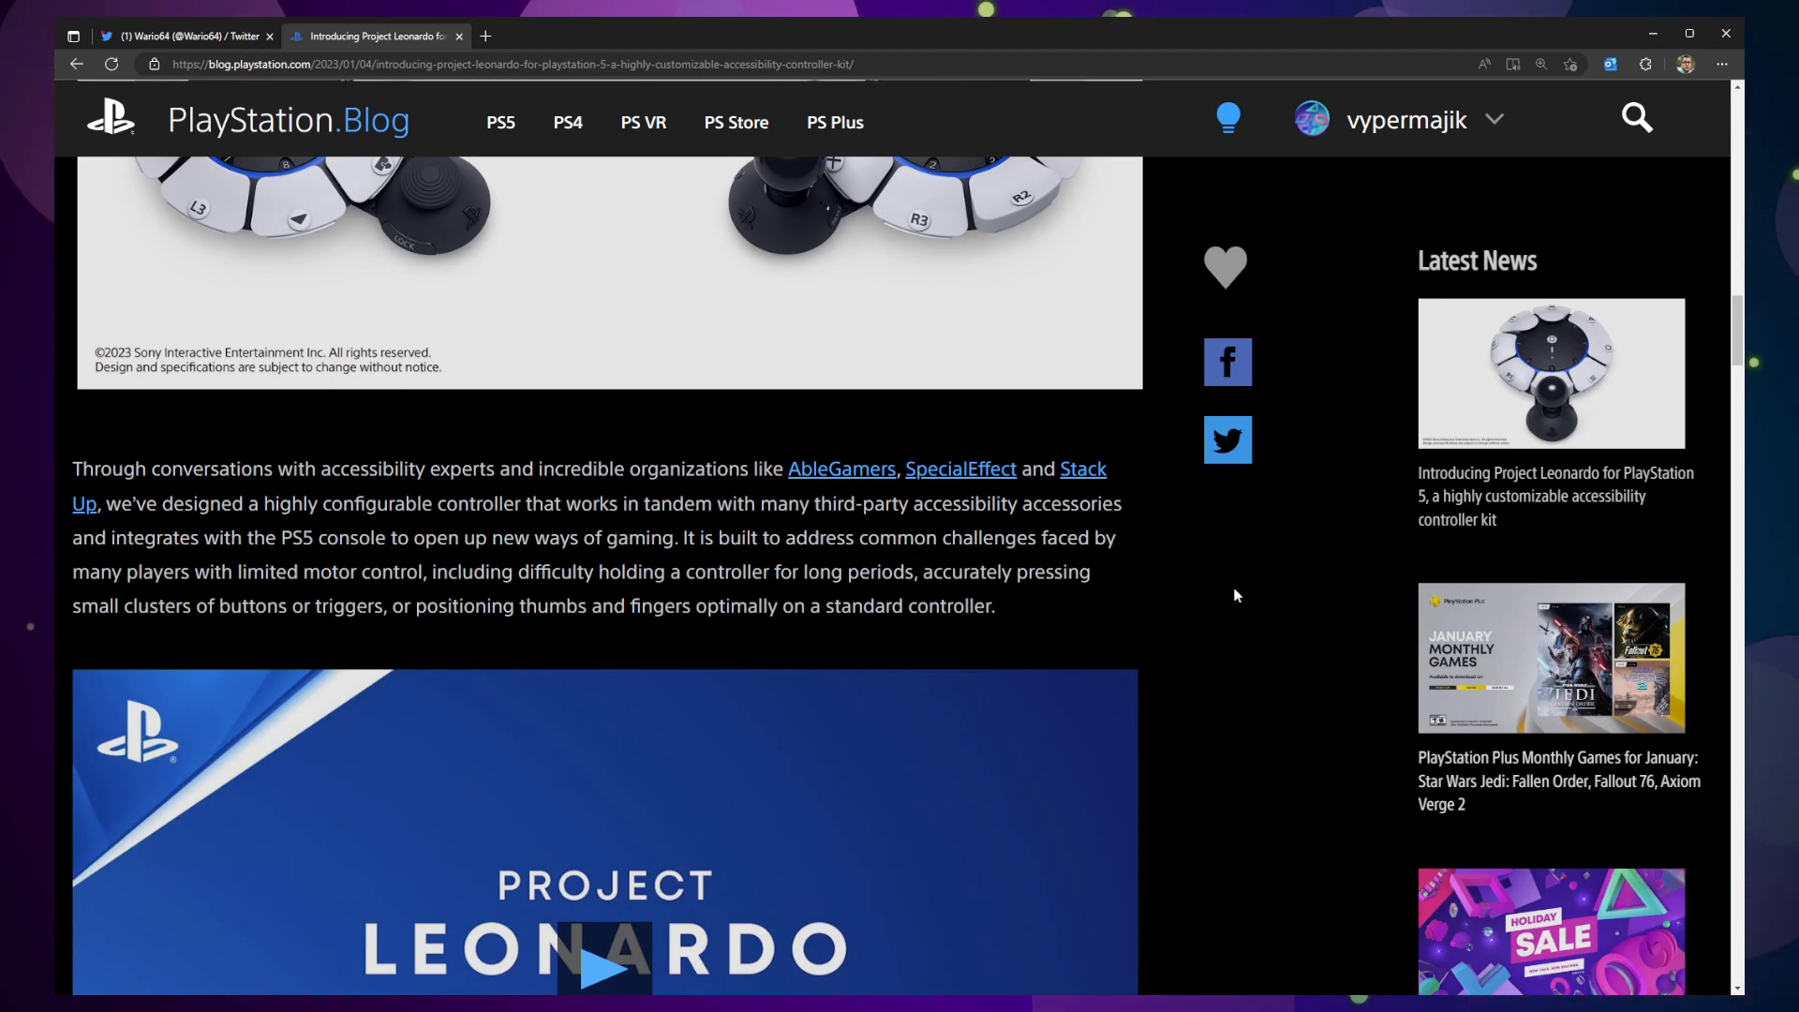
- Scroll past the embedded video to the hardware customizations text and swappable-components image
scroll(down, 3)
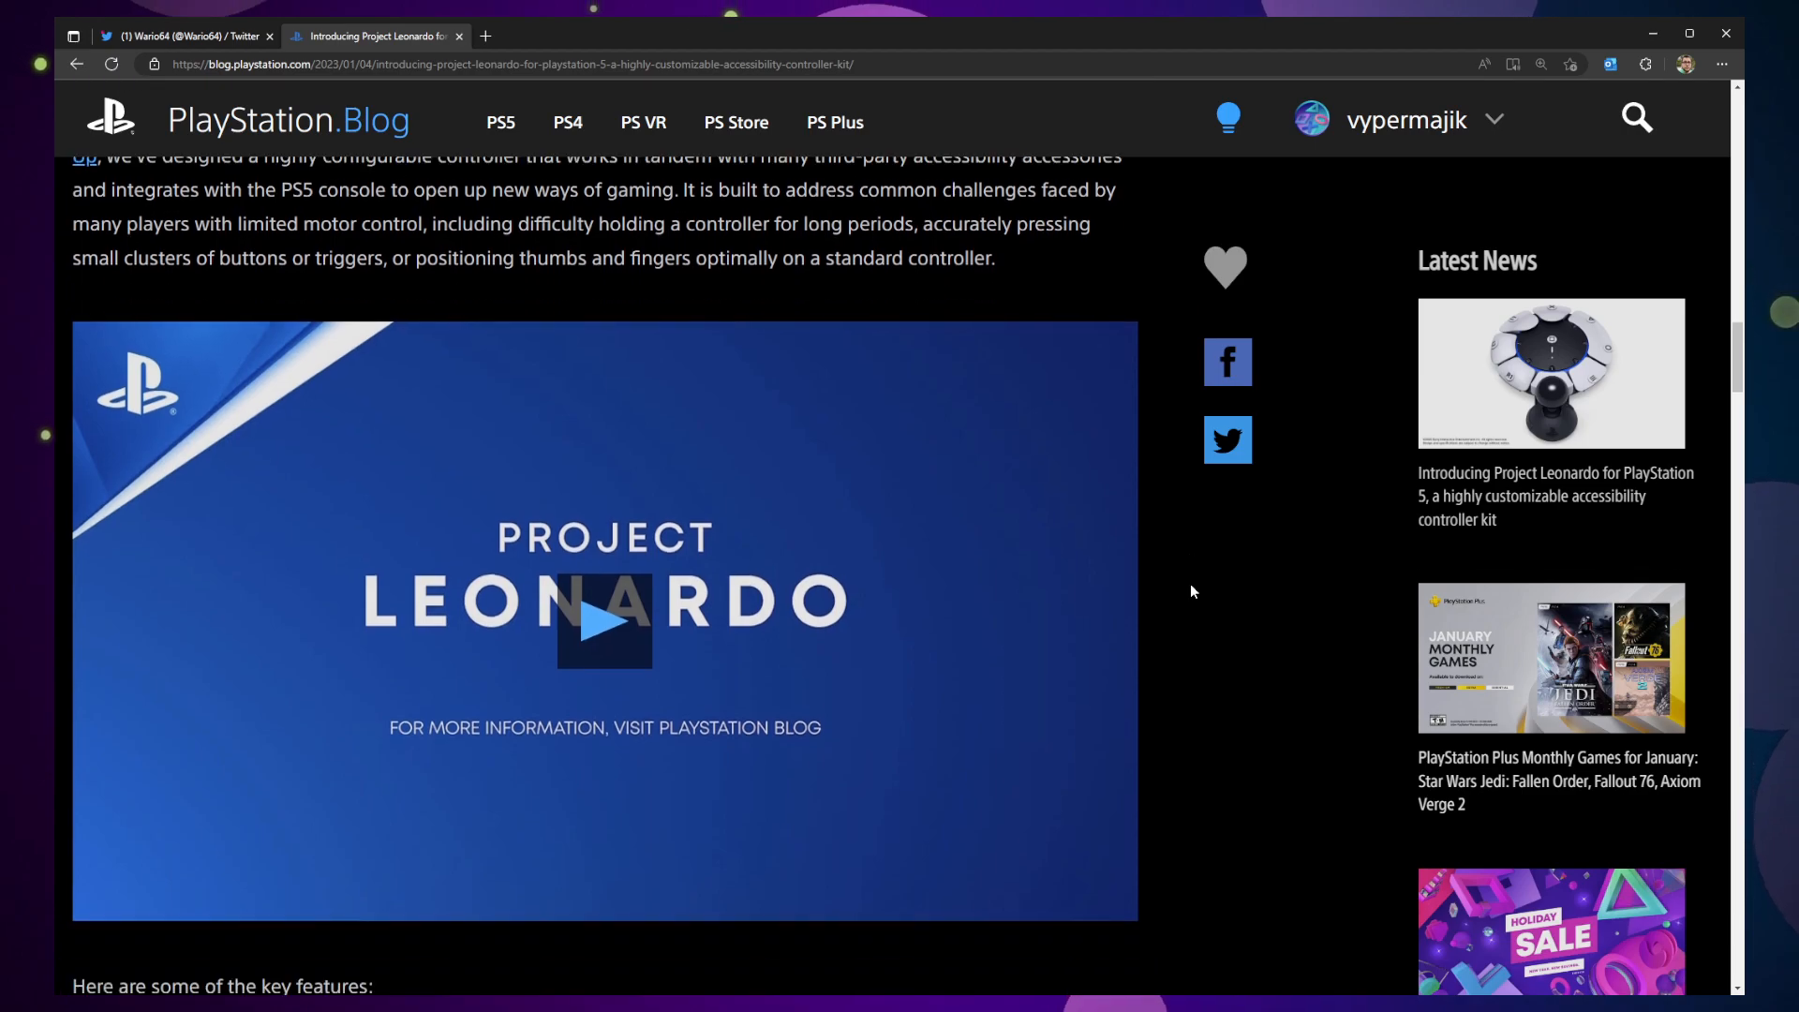
scroll(down, 3)
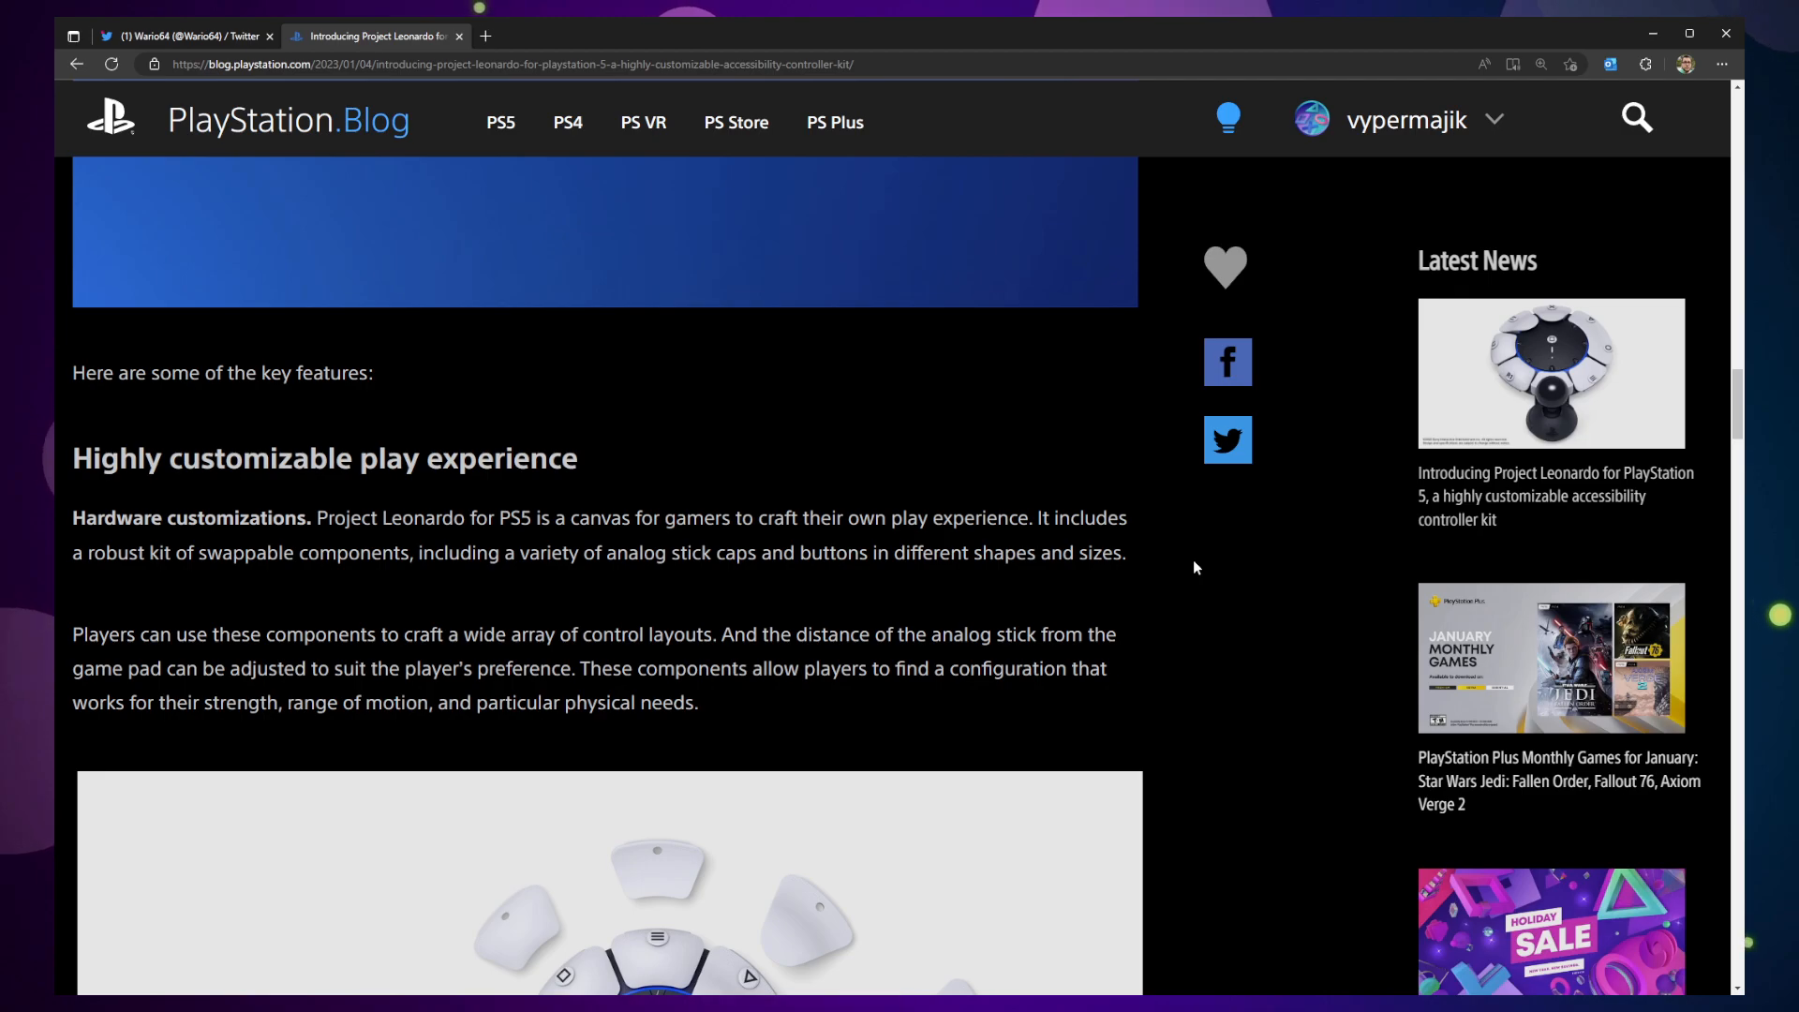
scroll(down, 3)
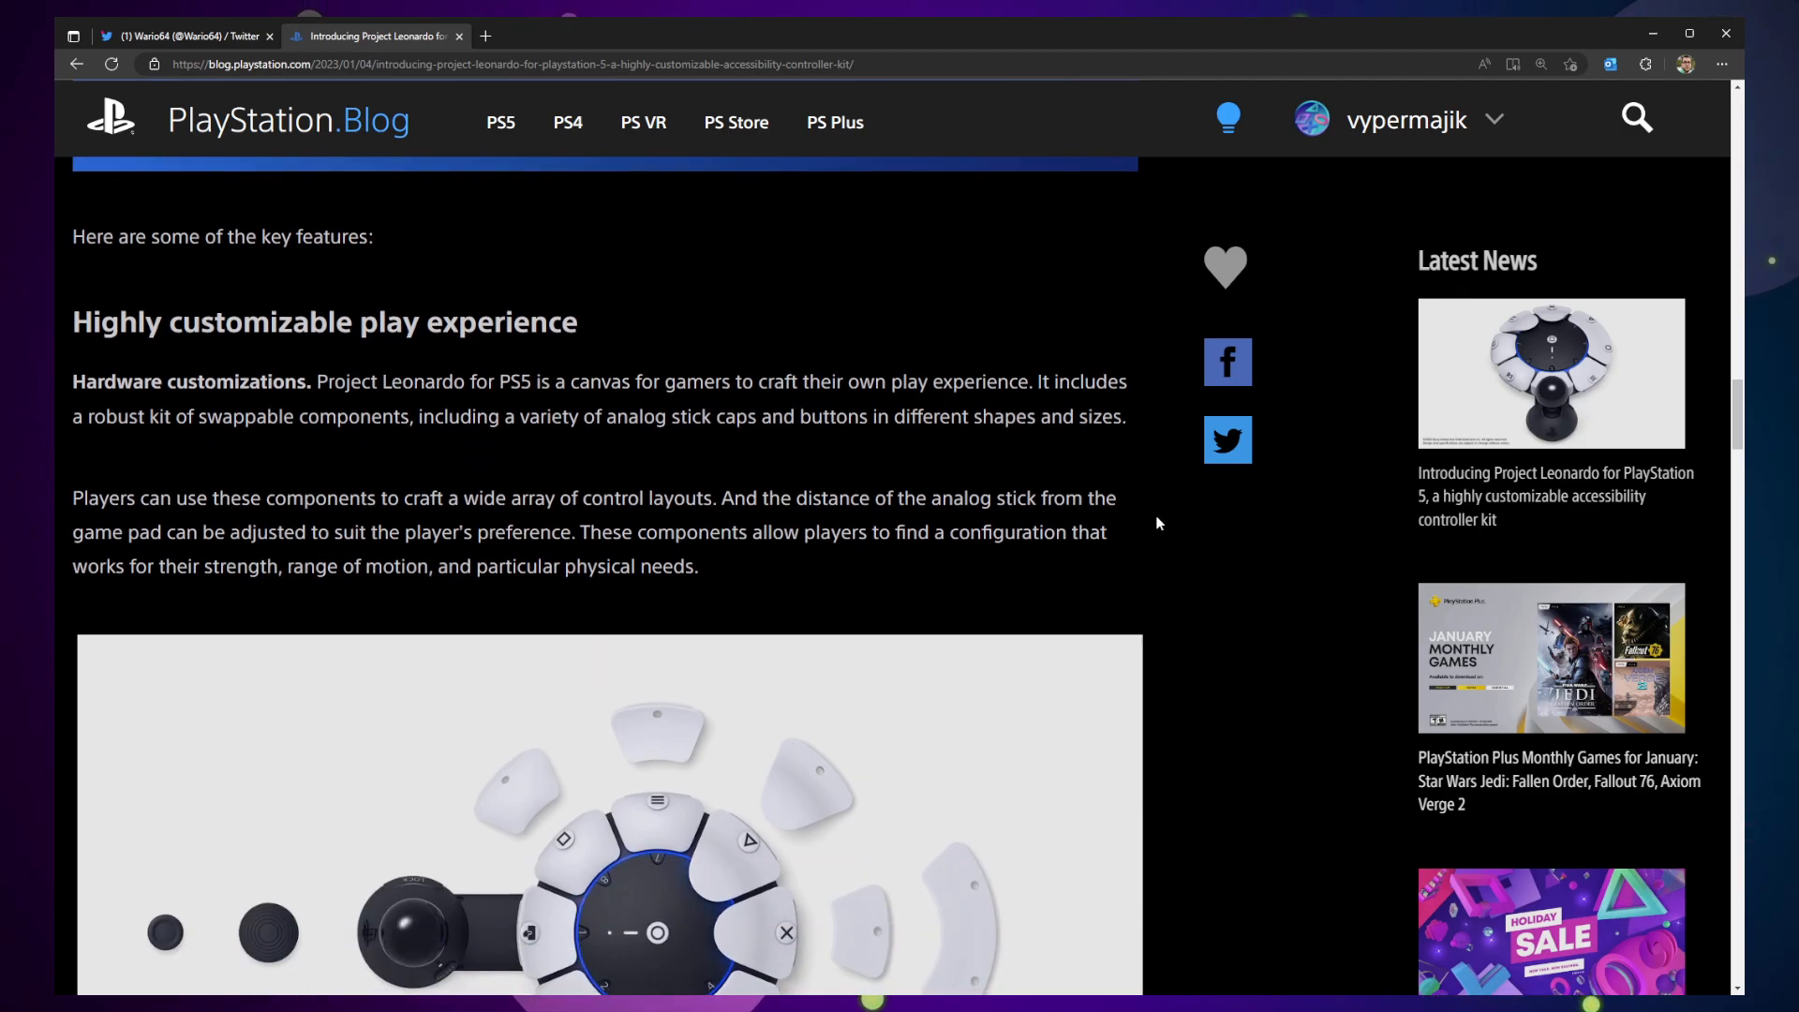
scroll(down, 3)
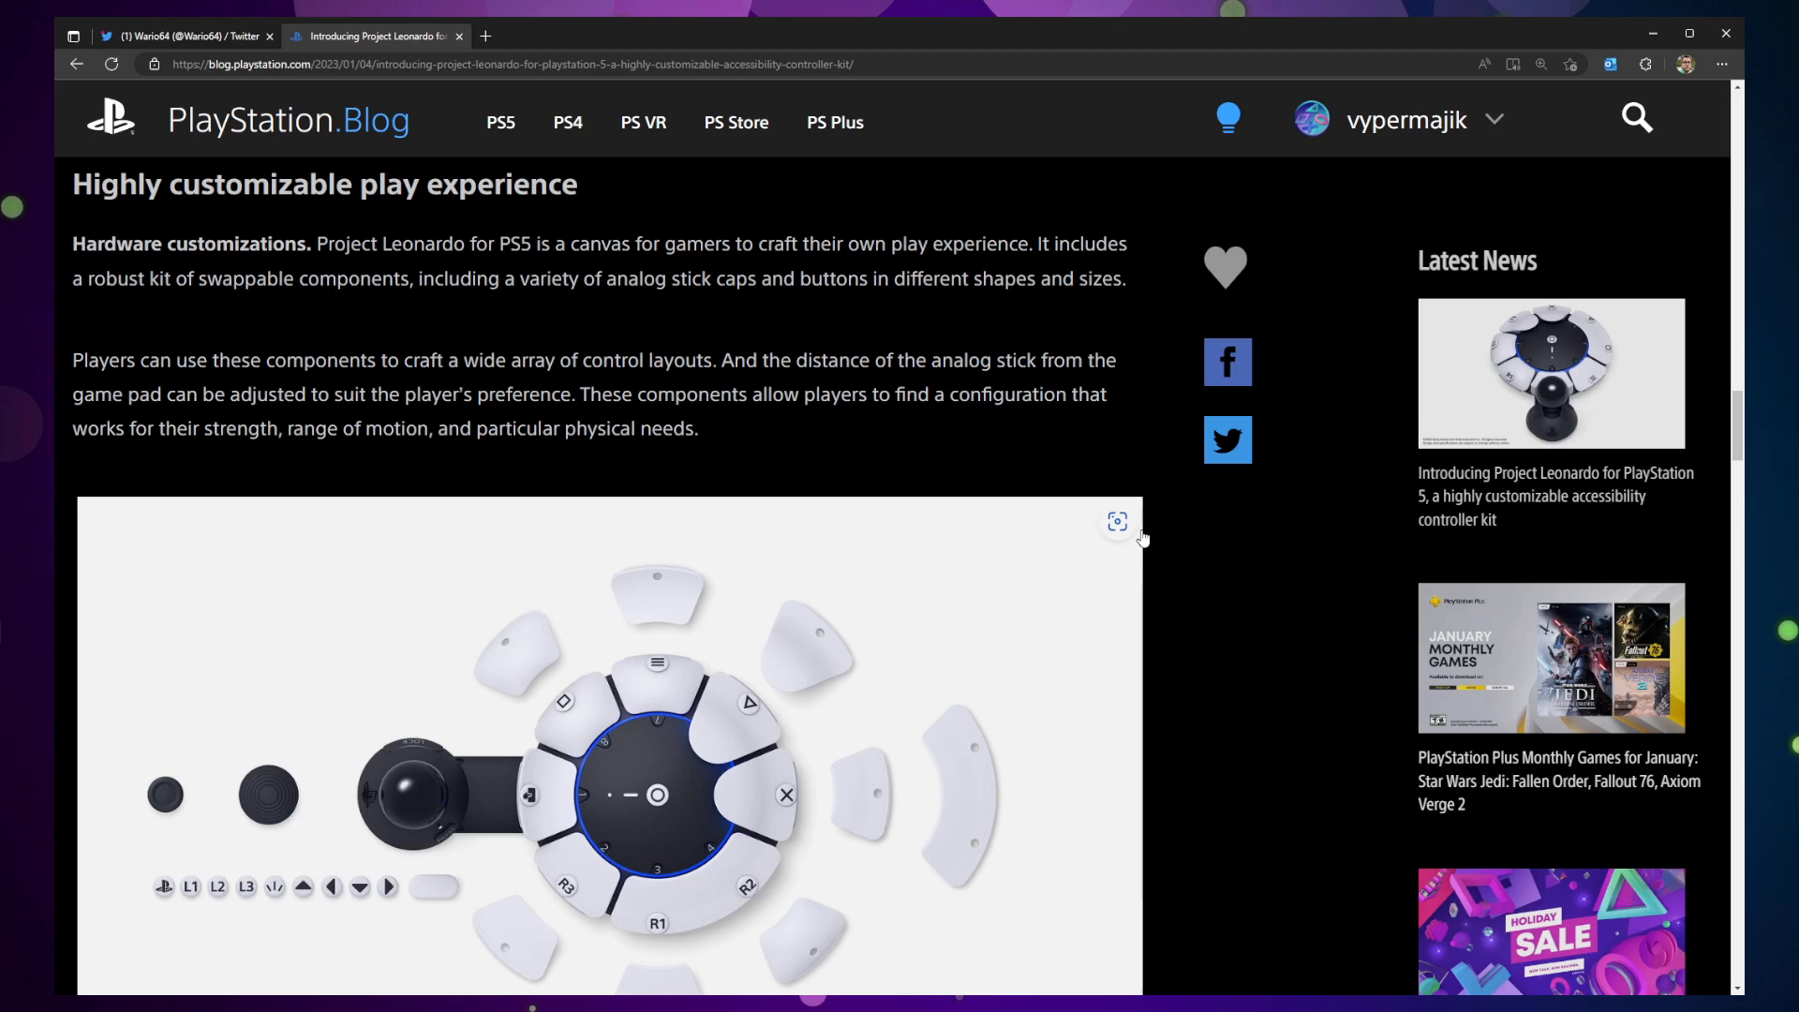
- Scroll to the Software customizations bullets on button mapping and control profiles
scroll(down, 3)
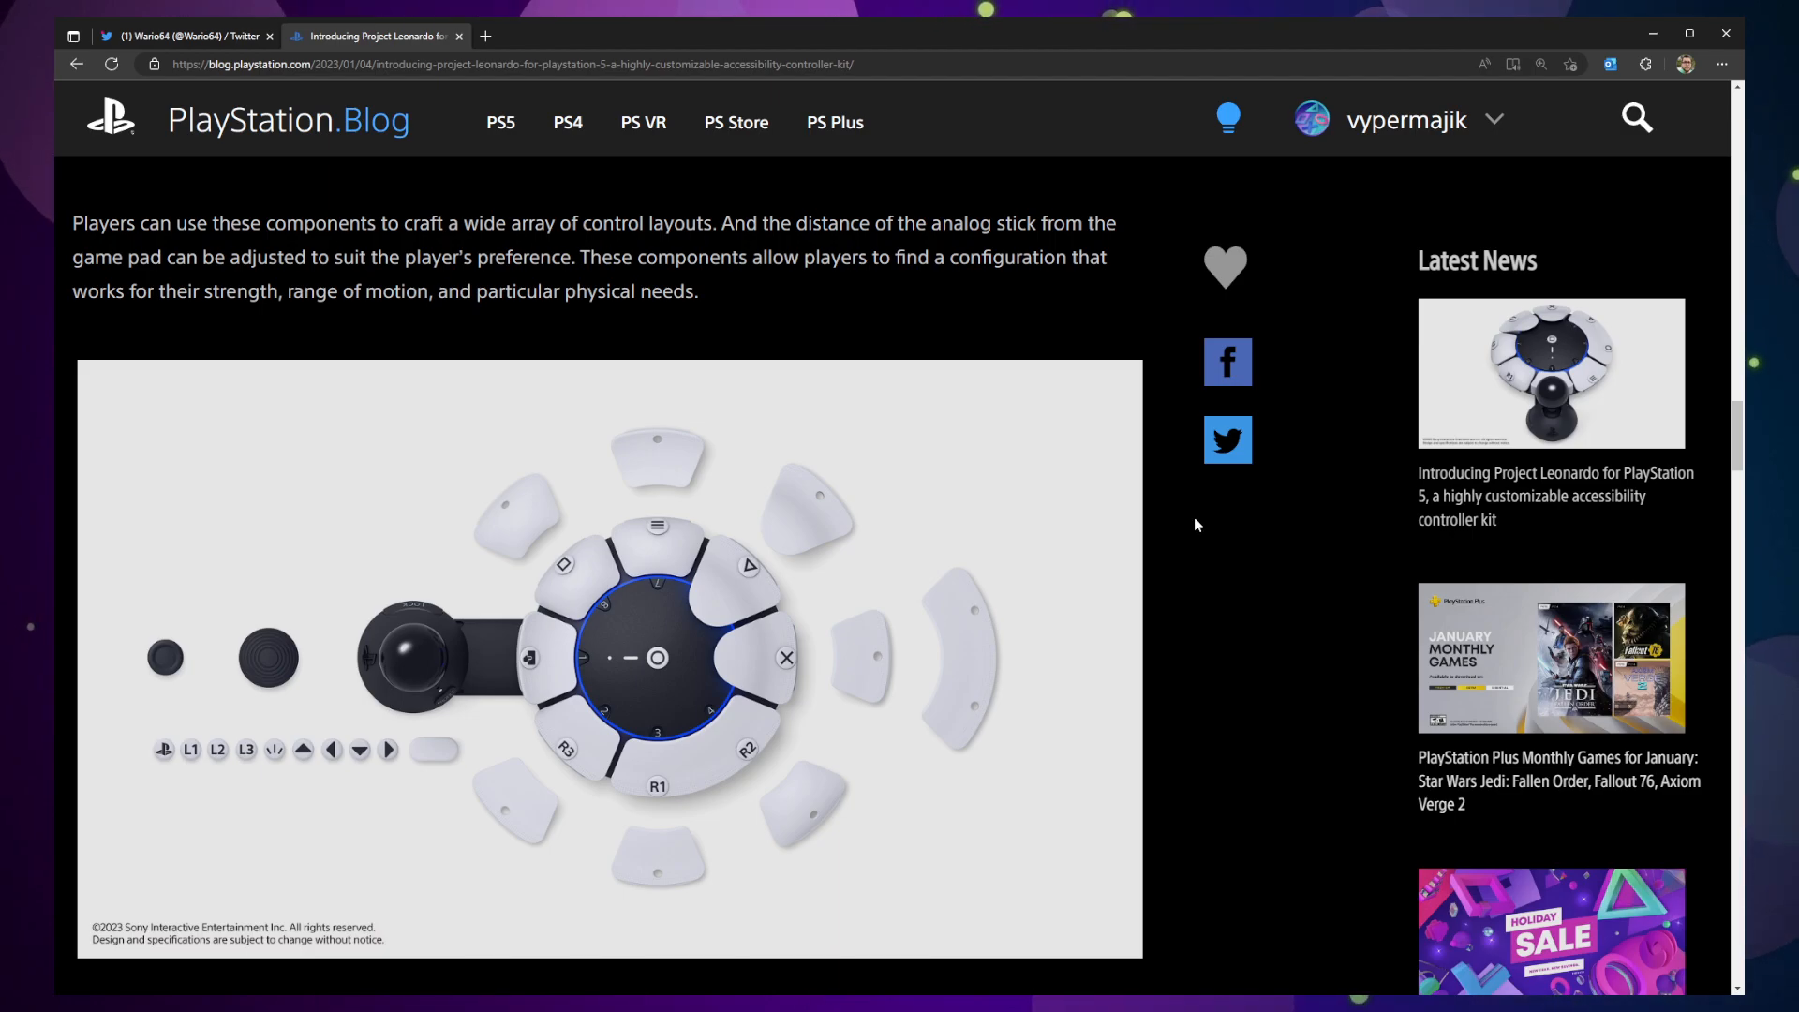
scroll(down, 3)
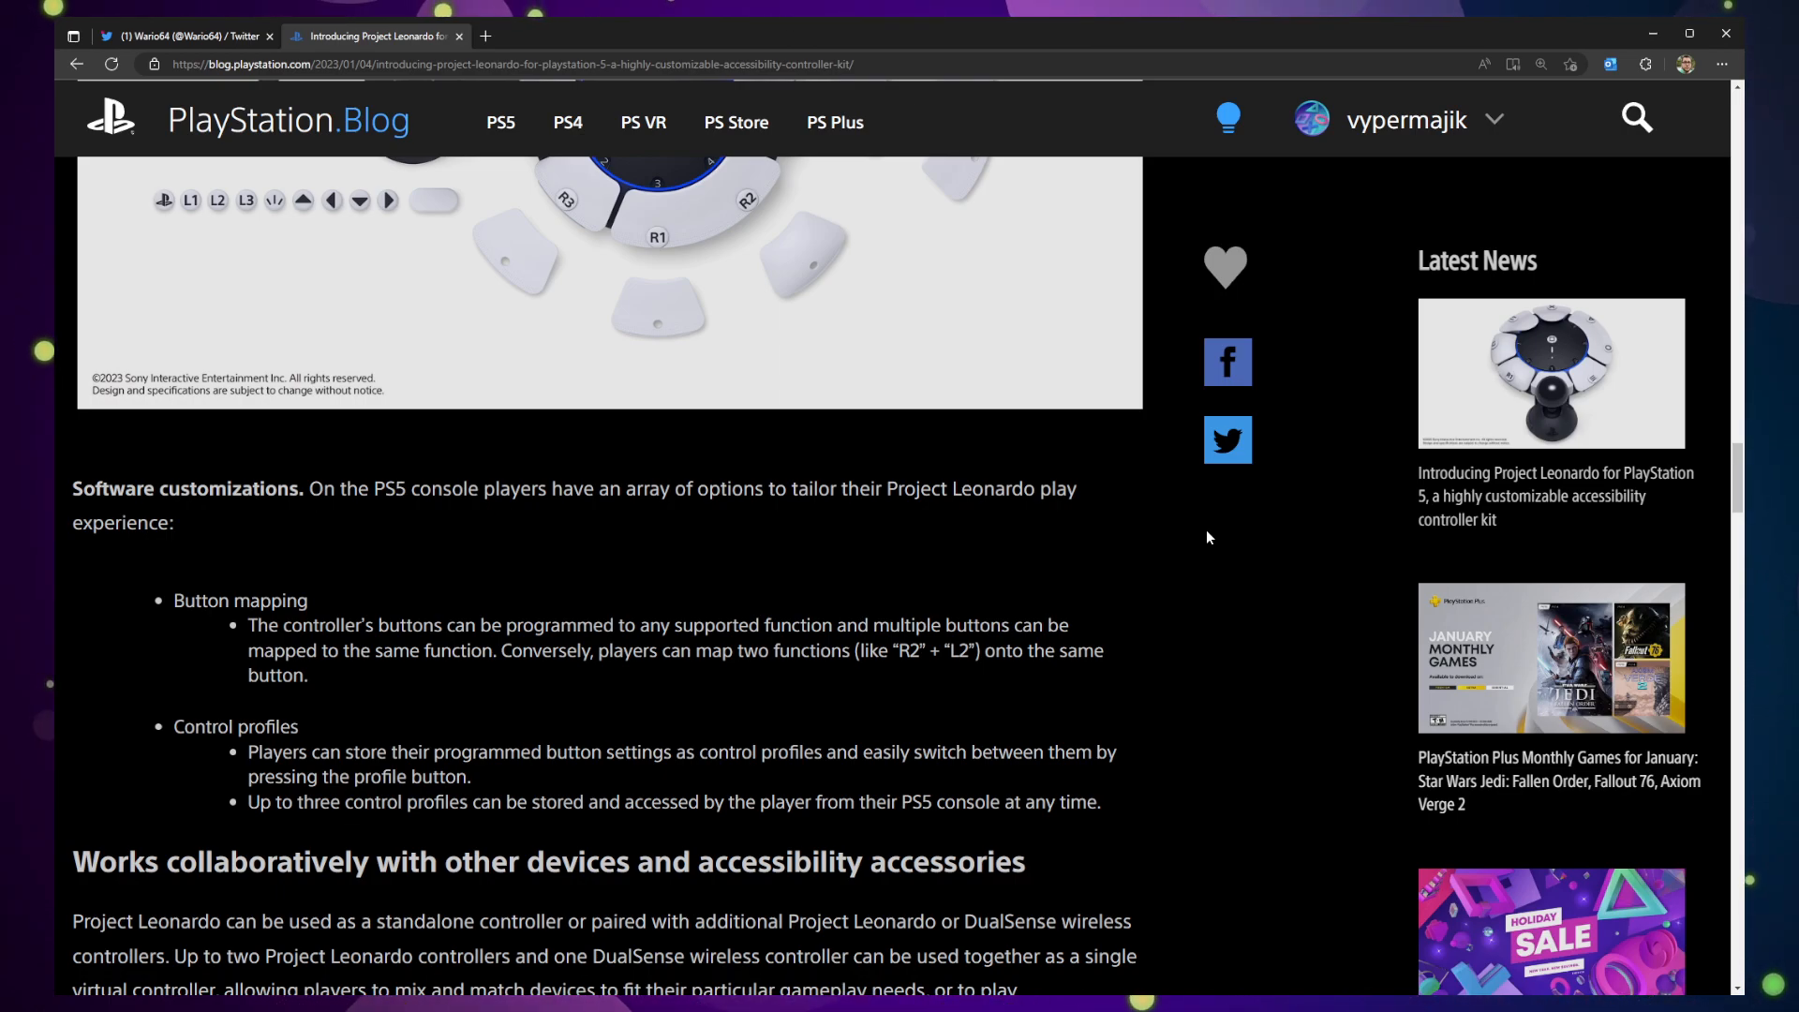
drag(493, 650, 309, 674)
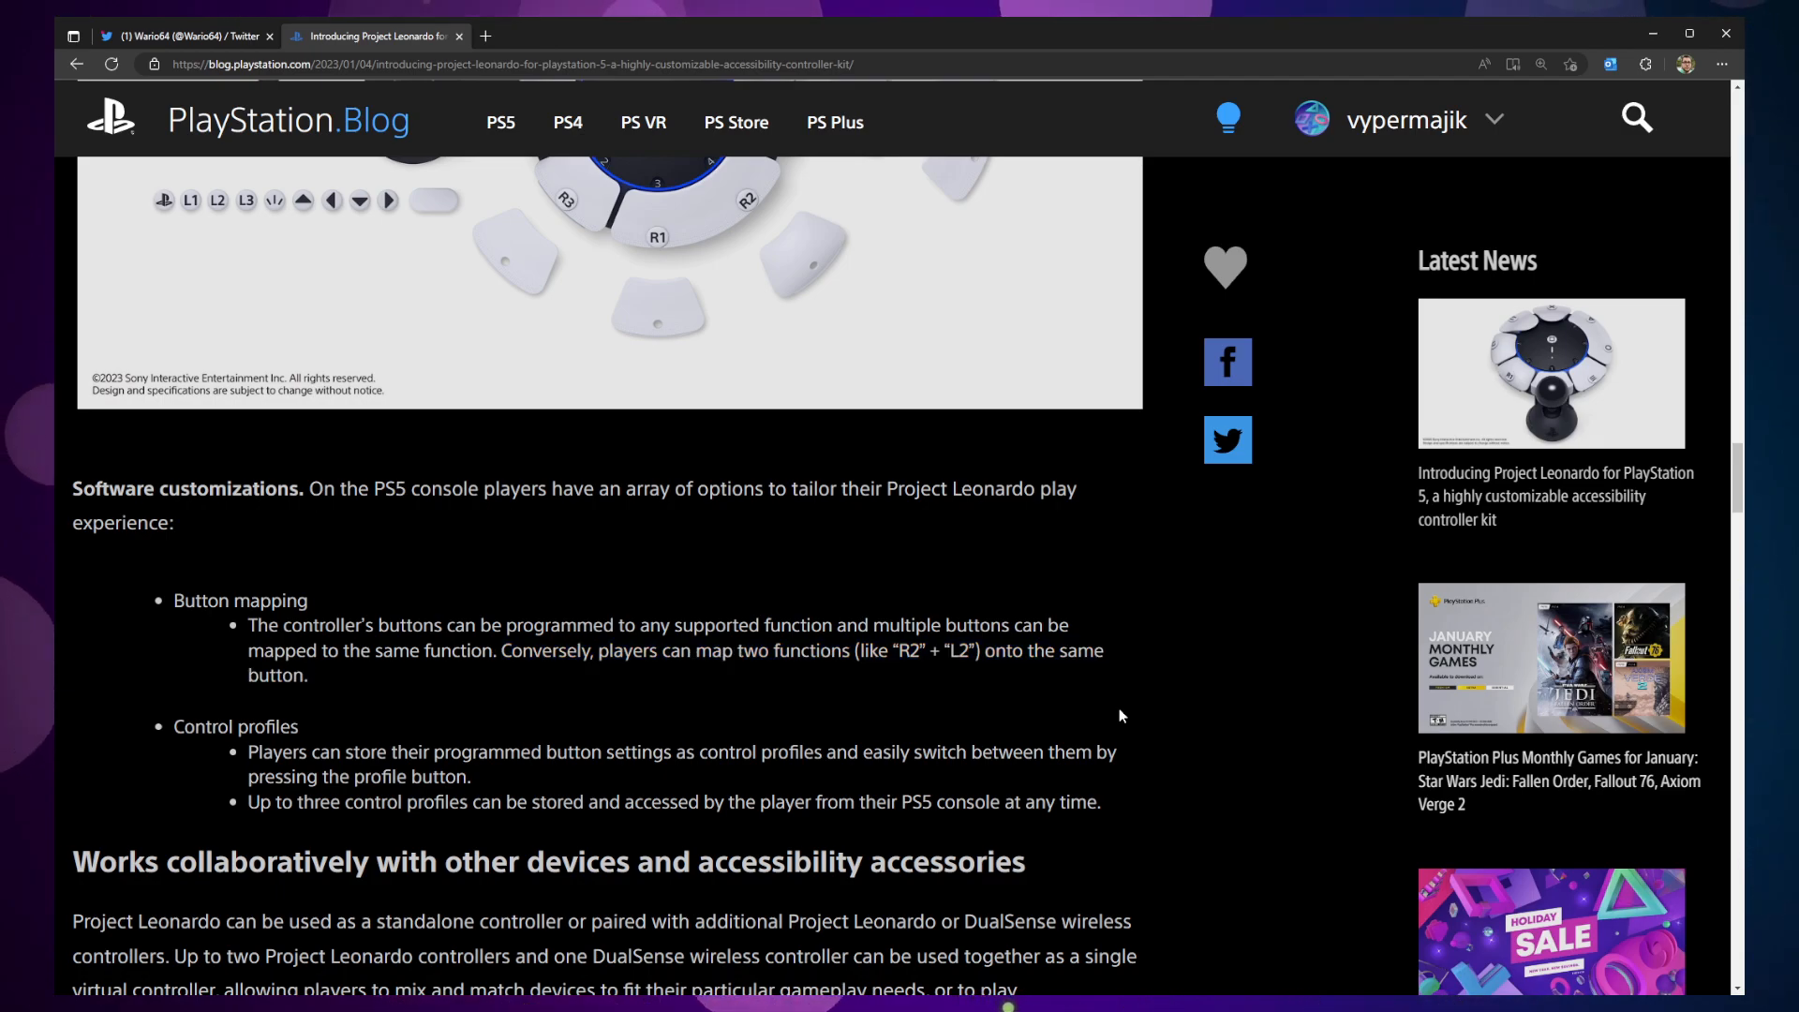
- Scroll to the DualSense pairing and 3.5mm AUX port paragraphs, highlighting a sentence then clearing it
scroll(down, 3)
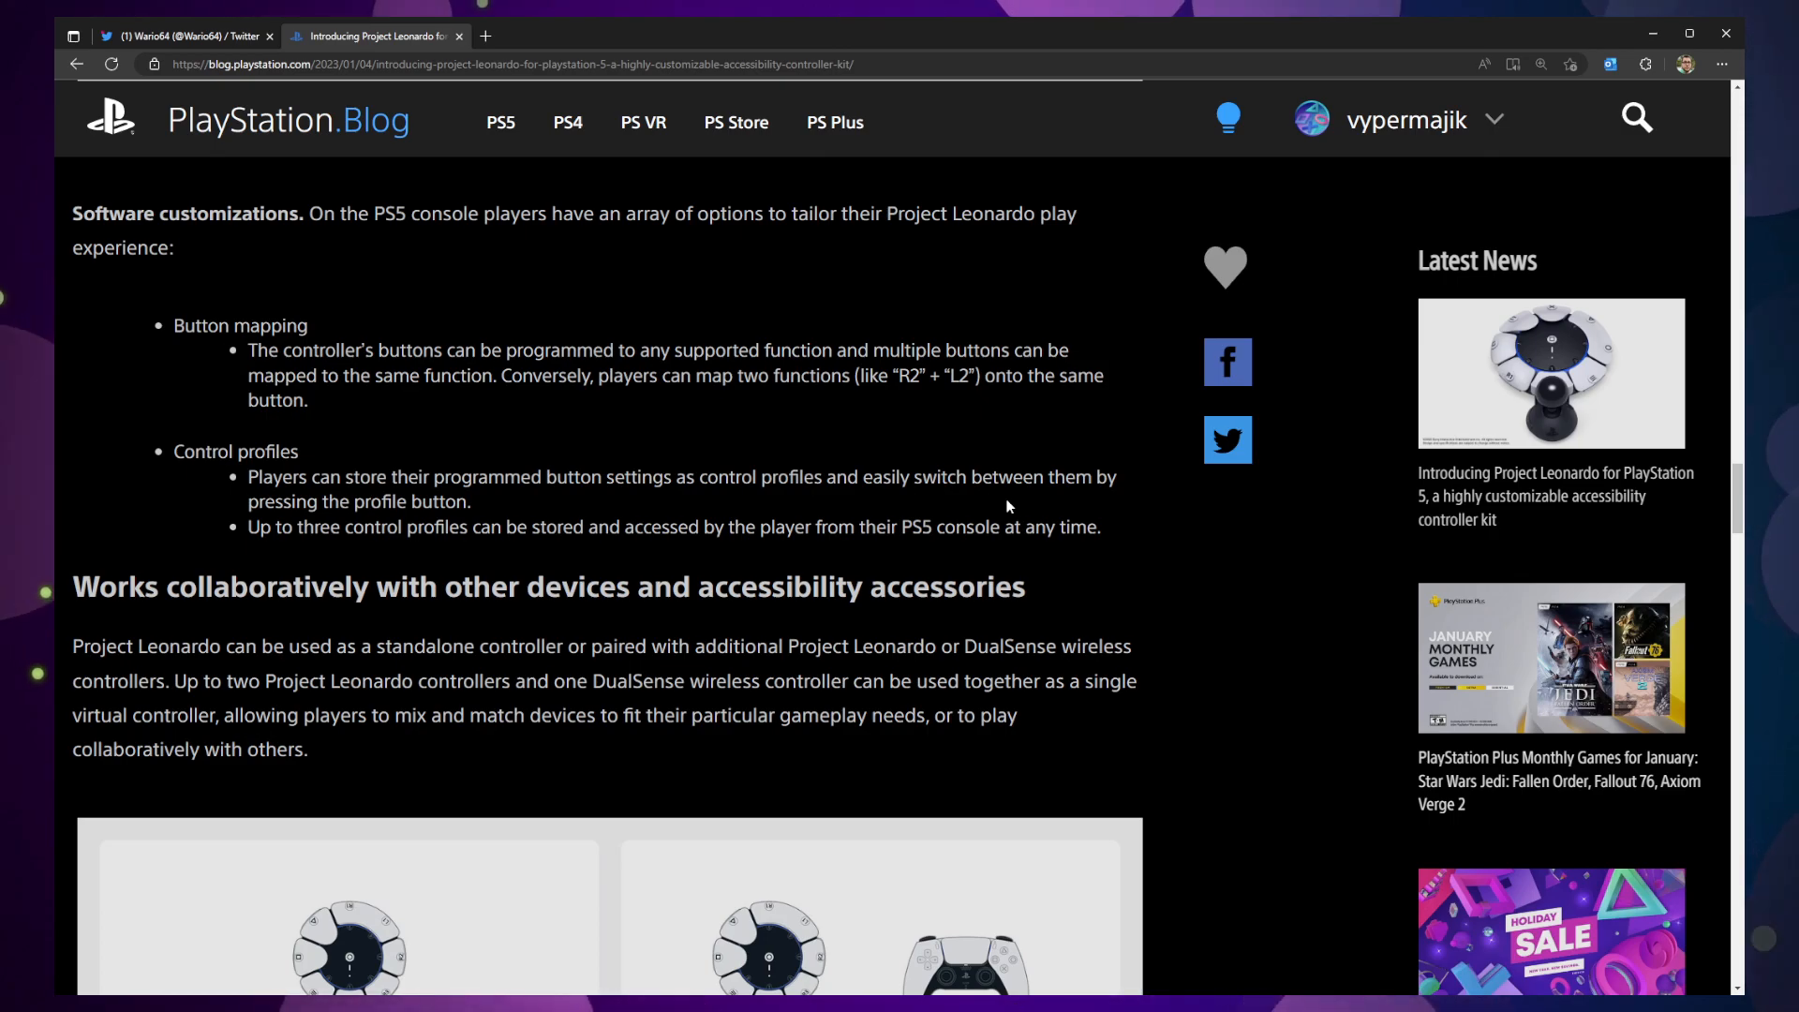
scroll(down, 3)
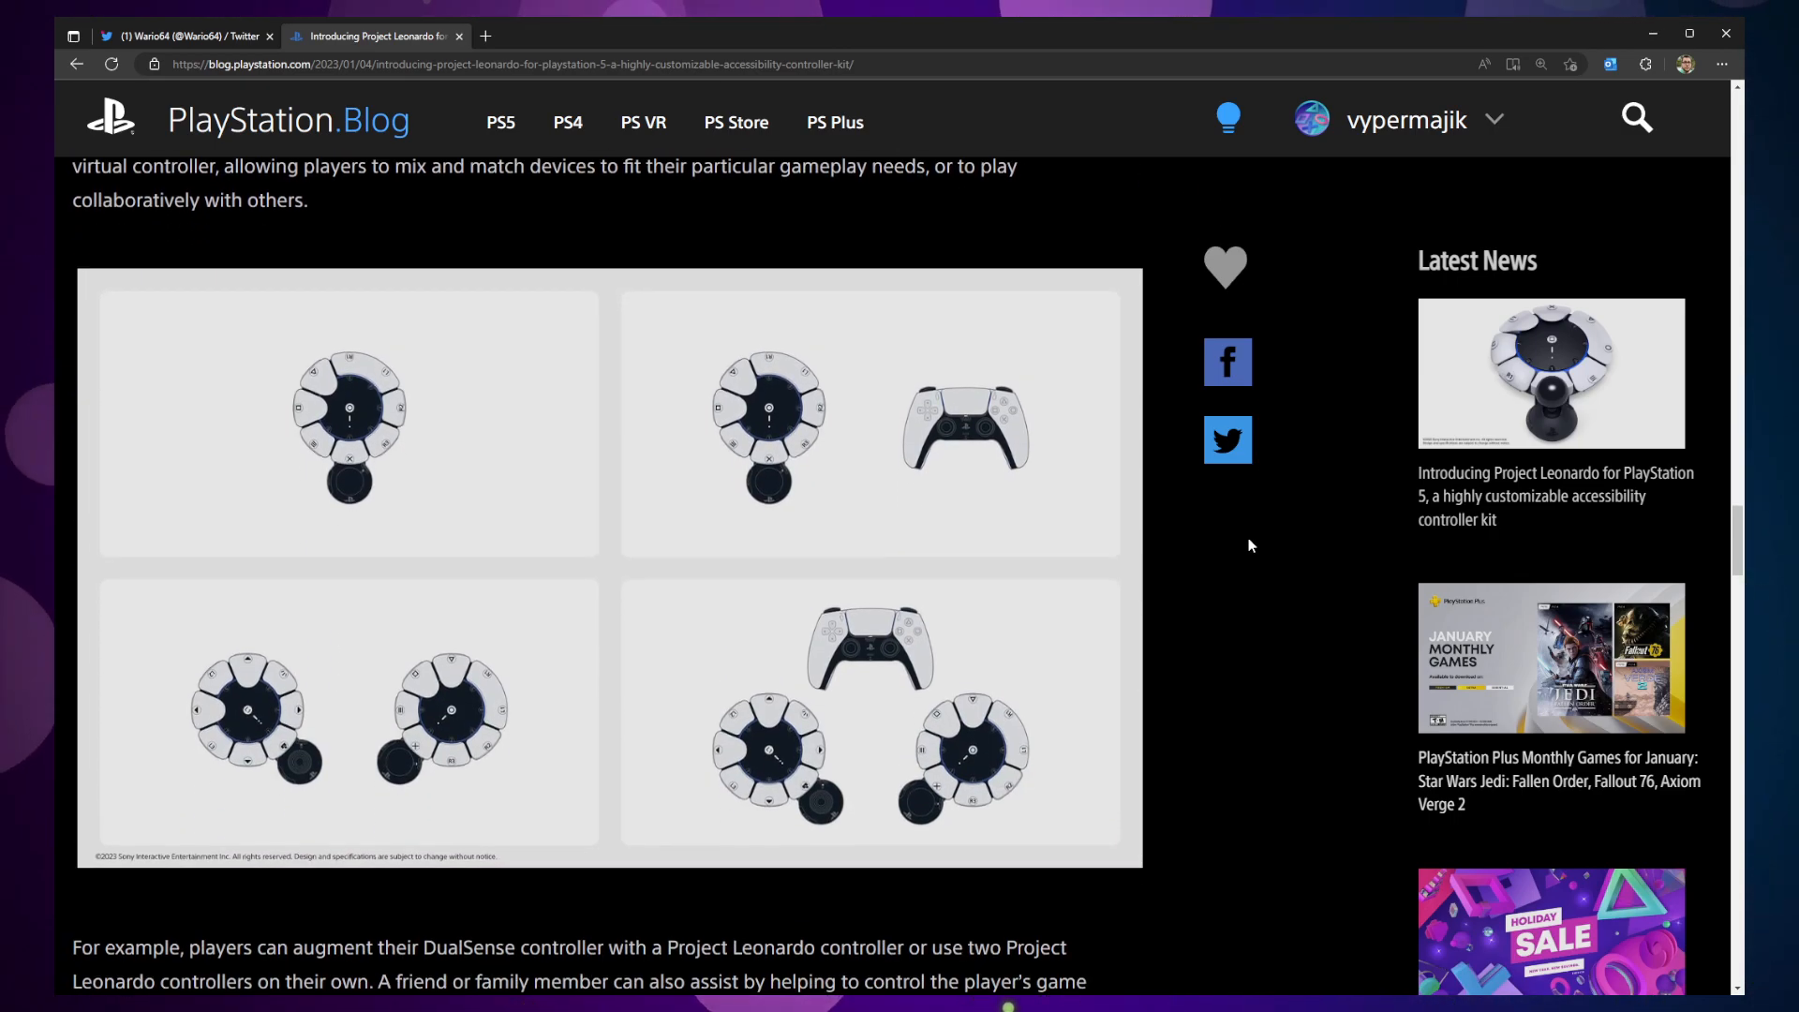
mouse_move(928, 517)
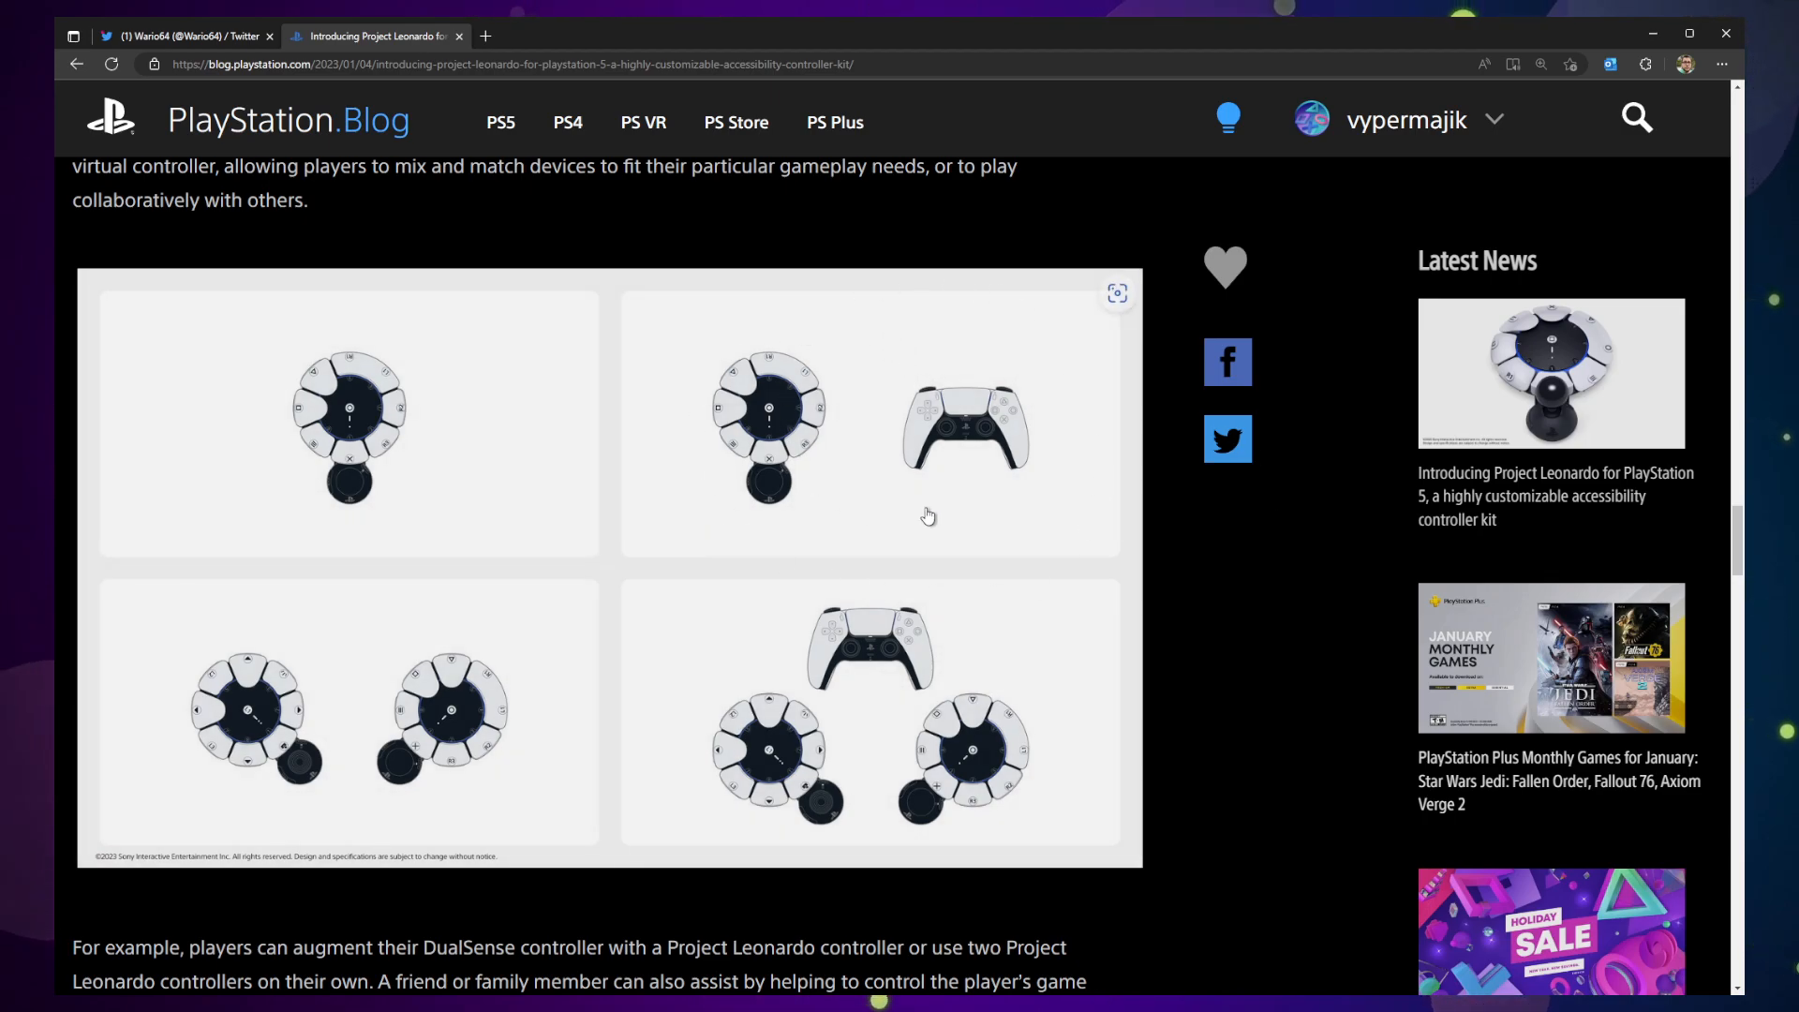
mouse_move(922, 436)
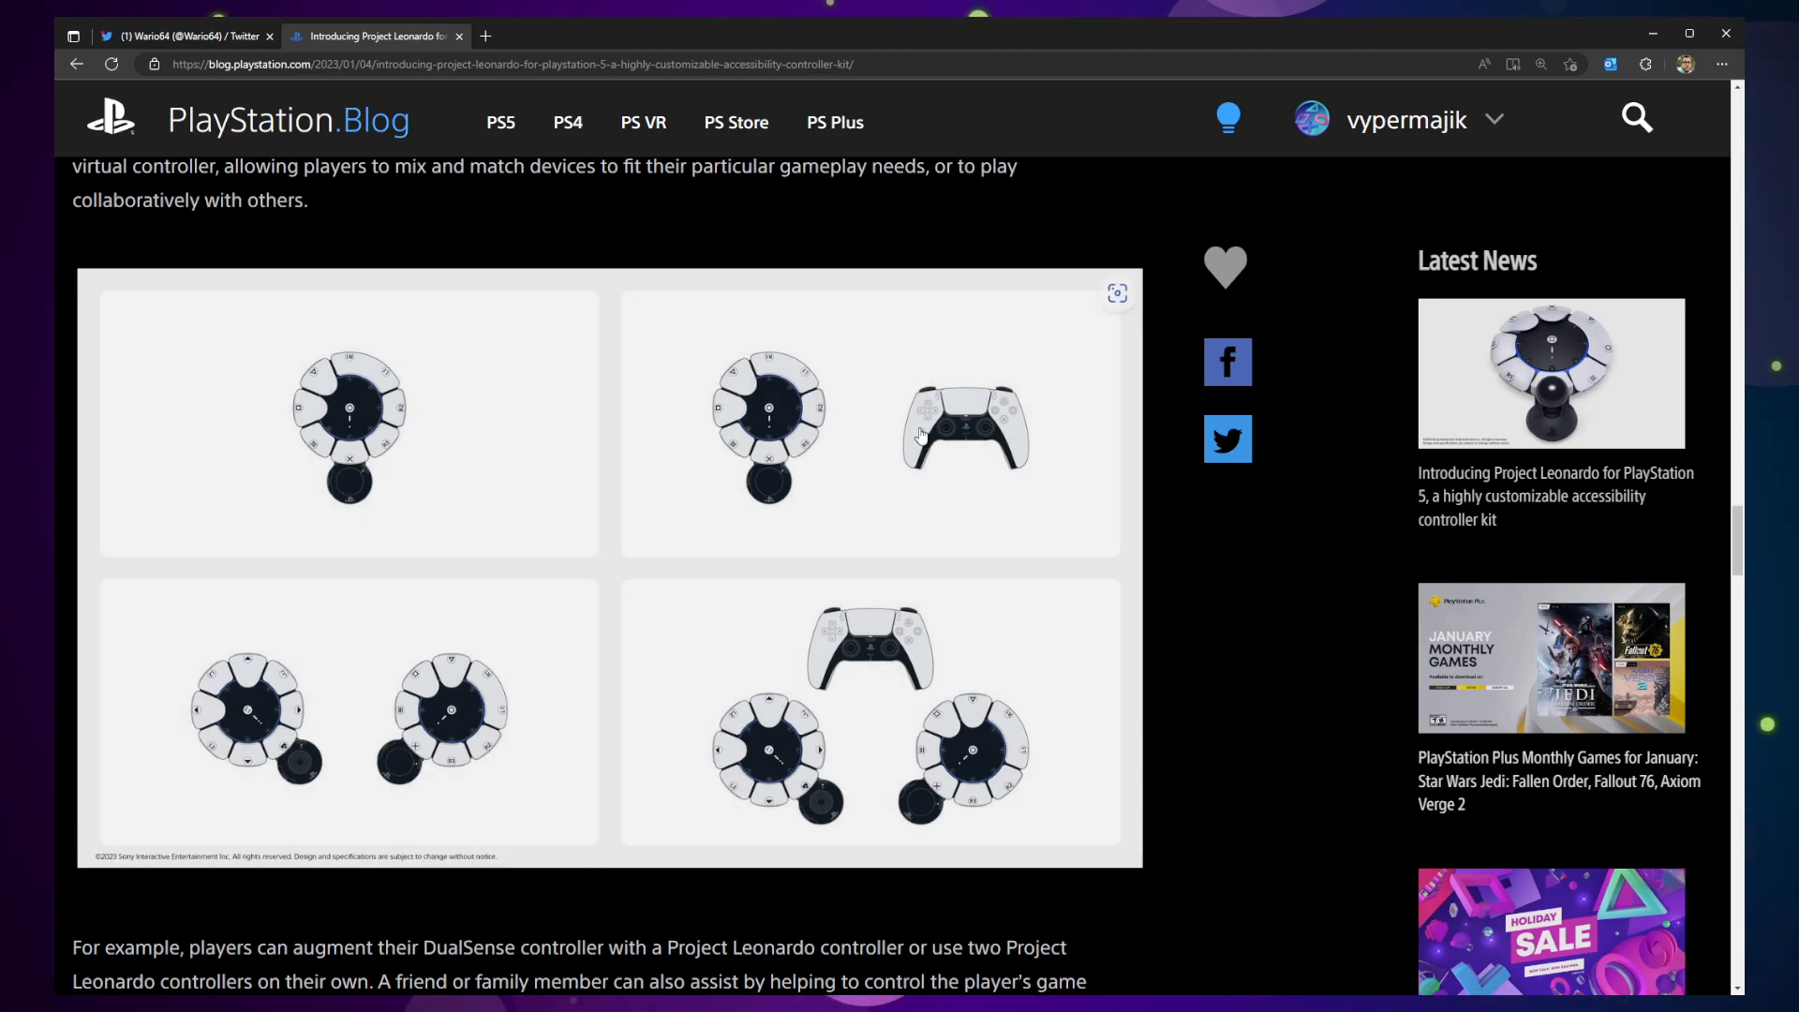
scroll(down, 3)
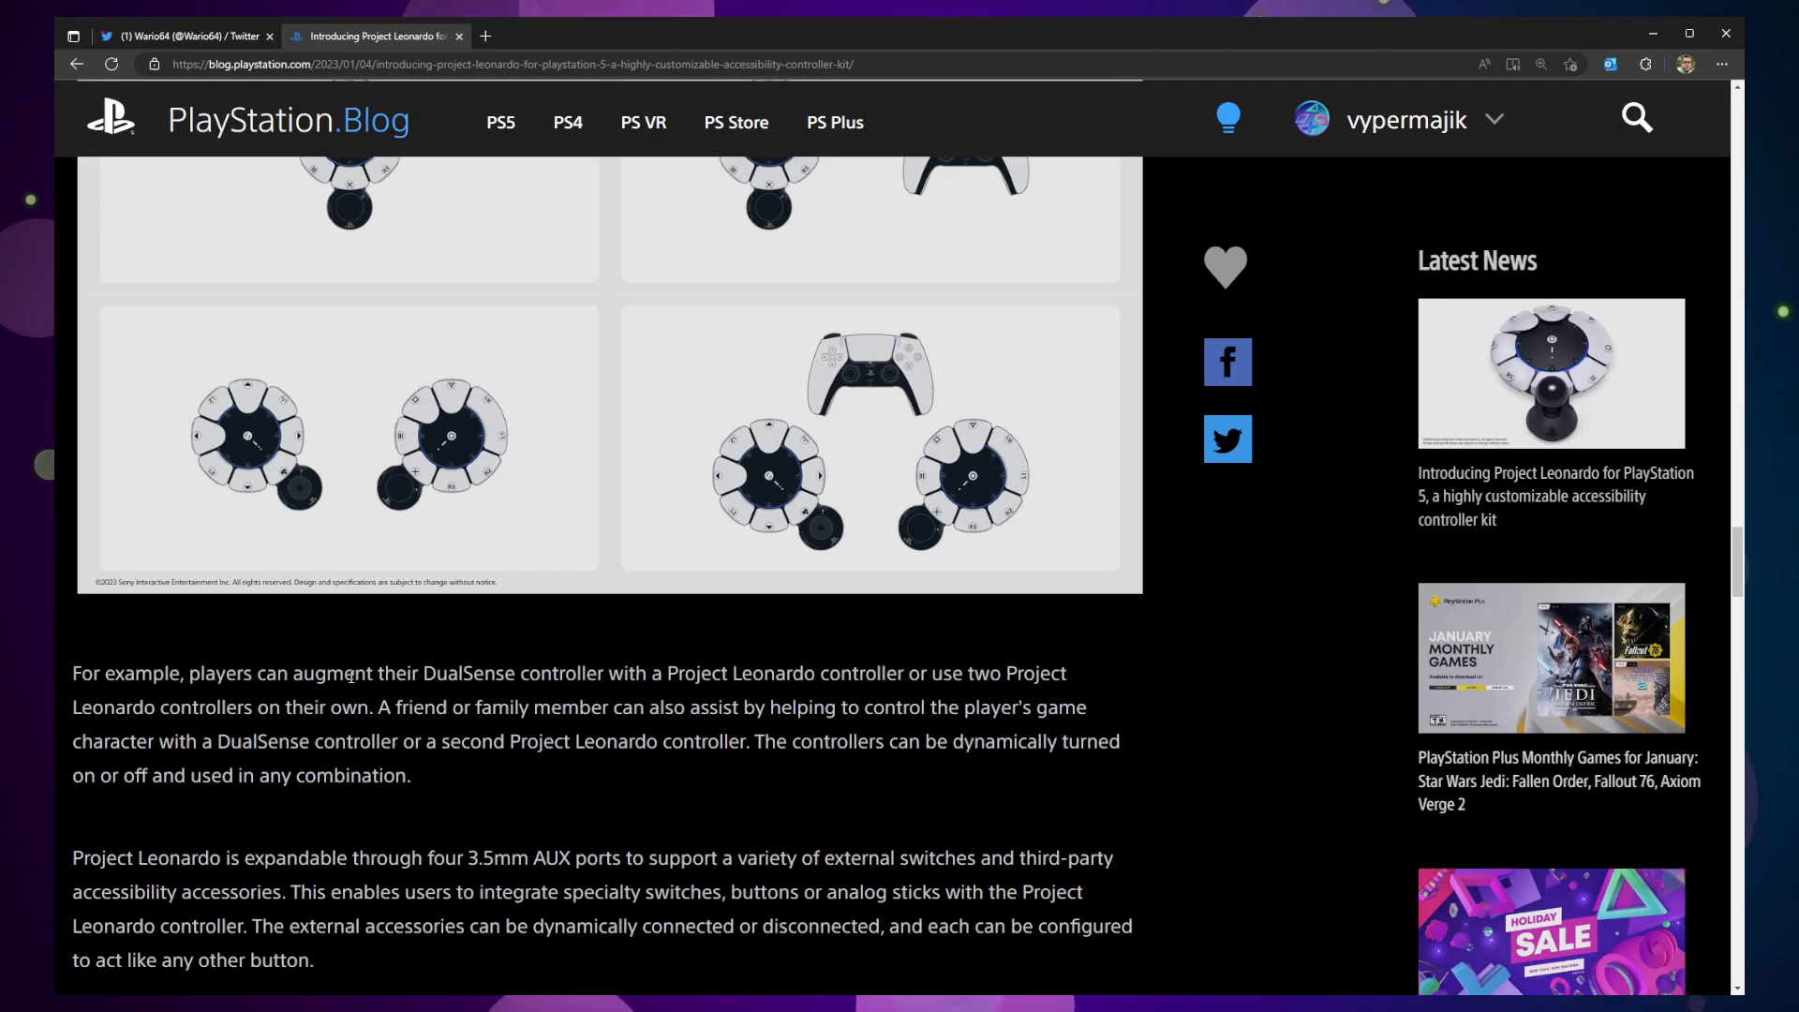
drag(341, 673, 1018, 673)
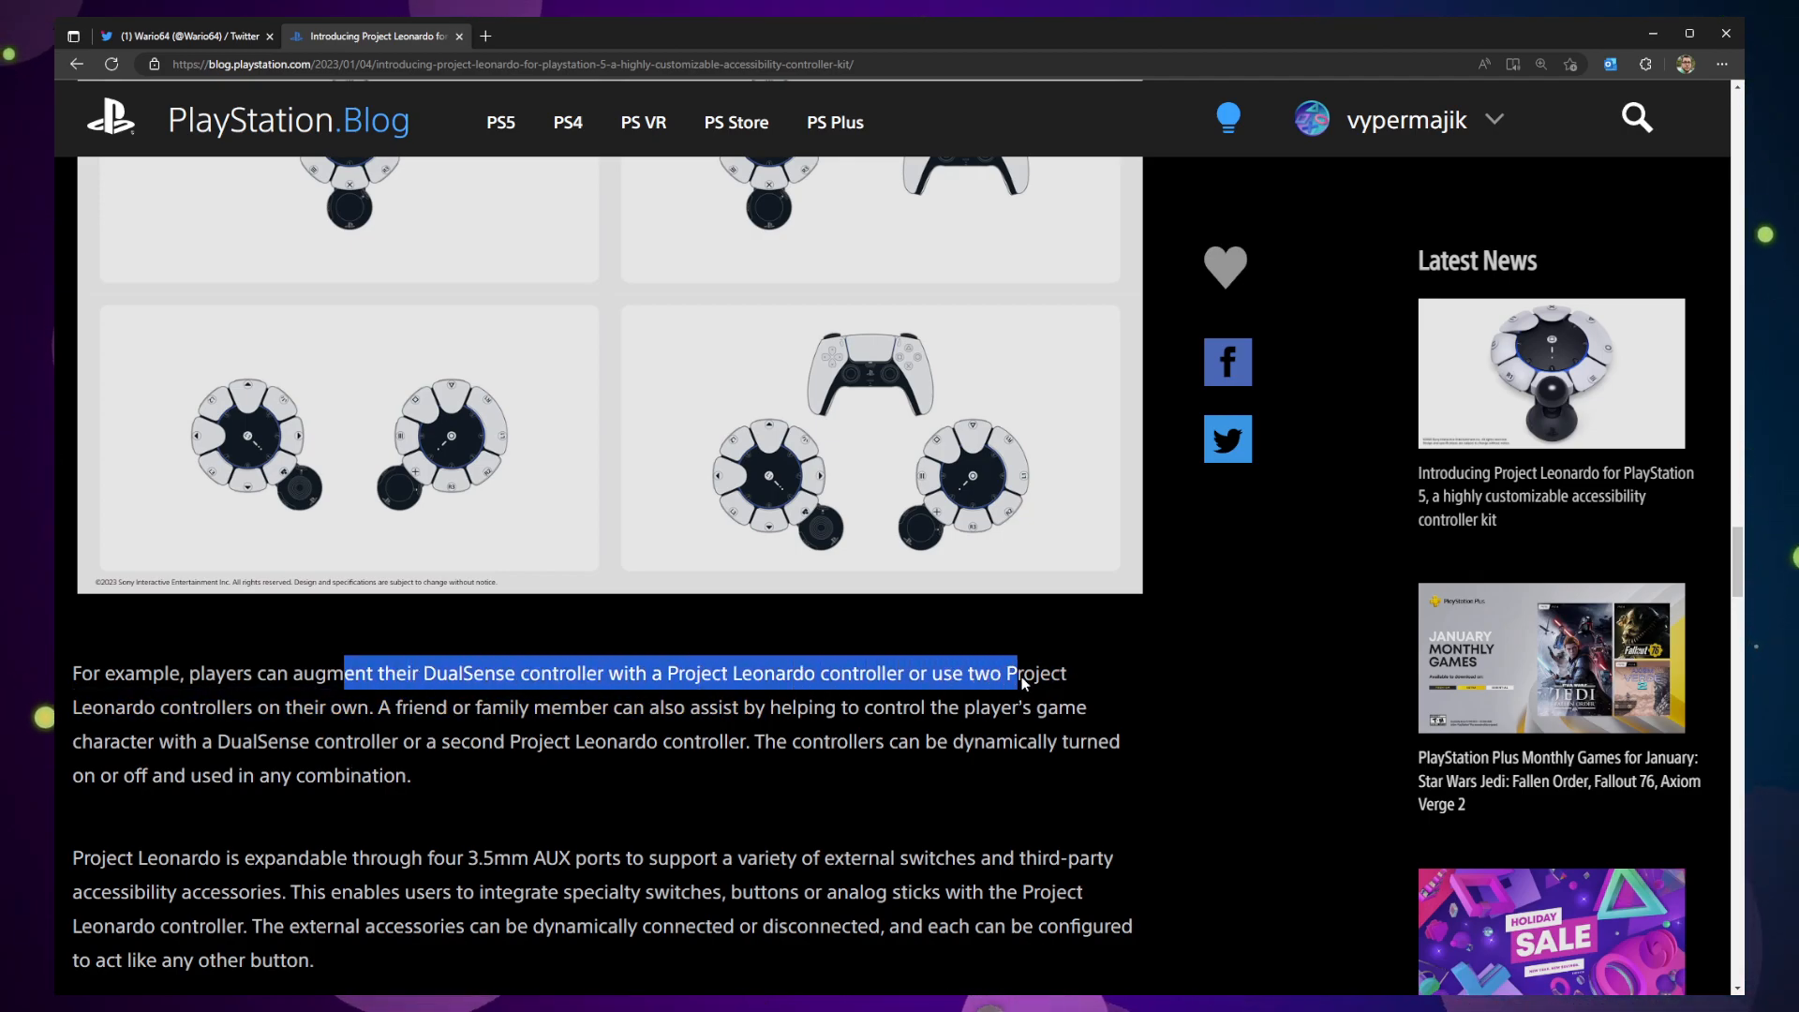
click(940, 708)
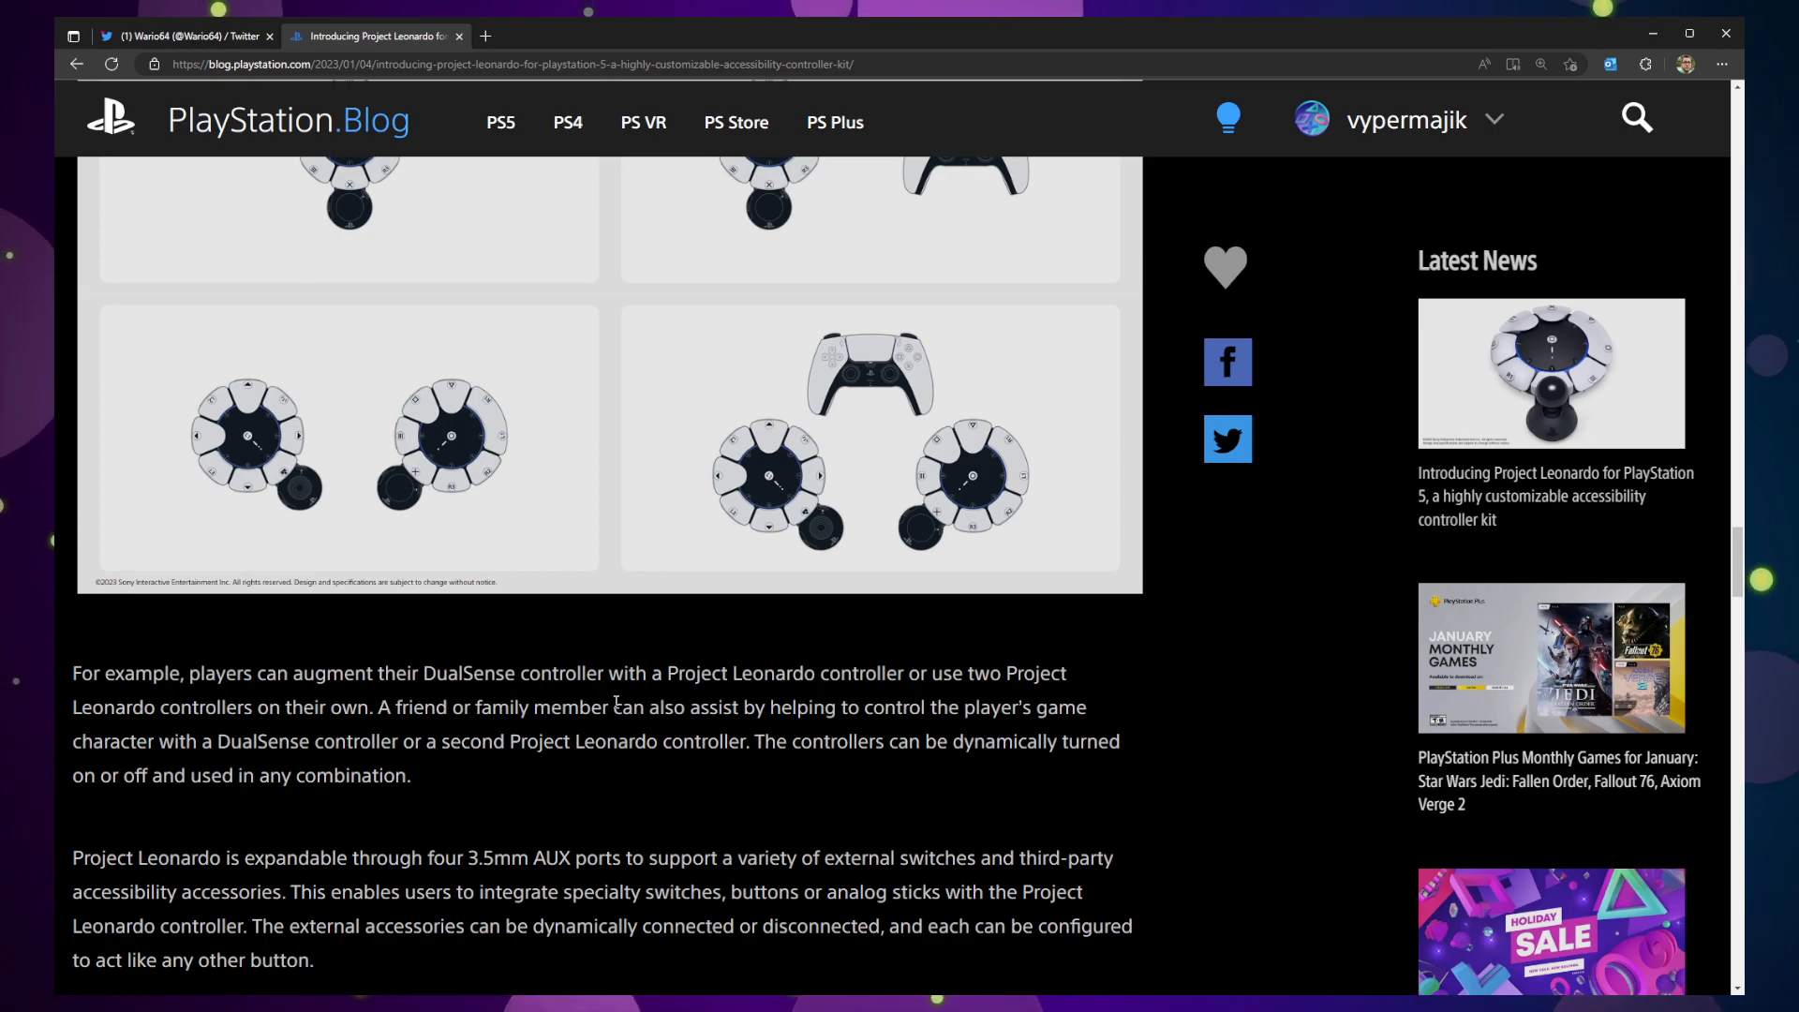
mouse_move(800, 727)
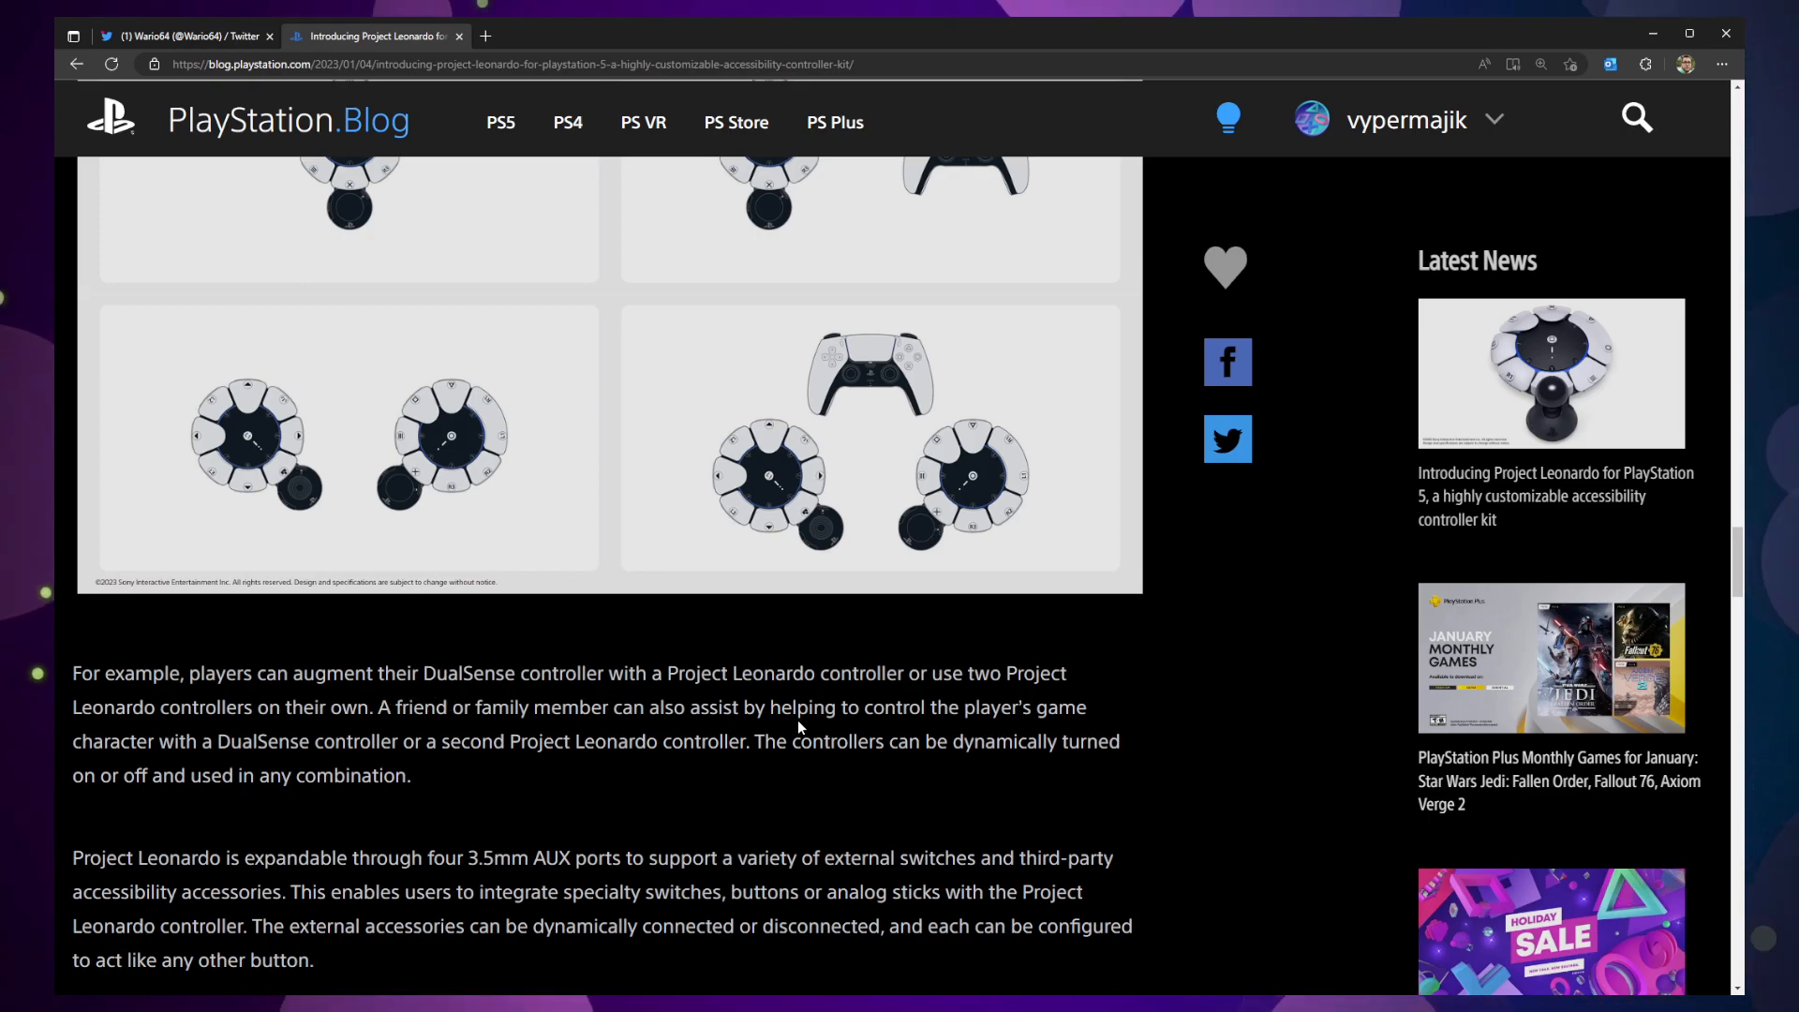
mouse_move(338, 729)
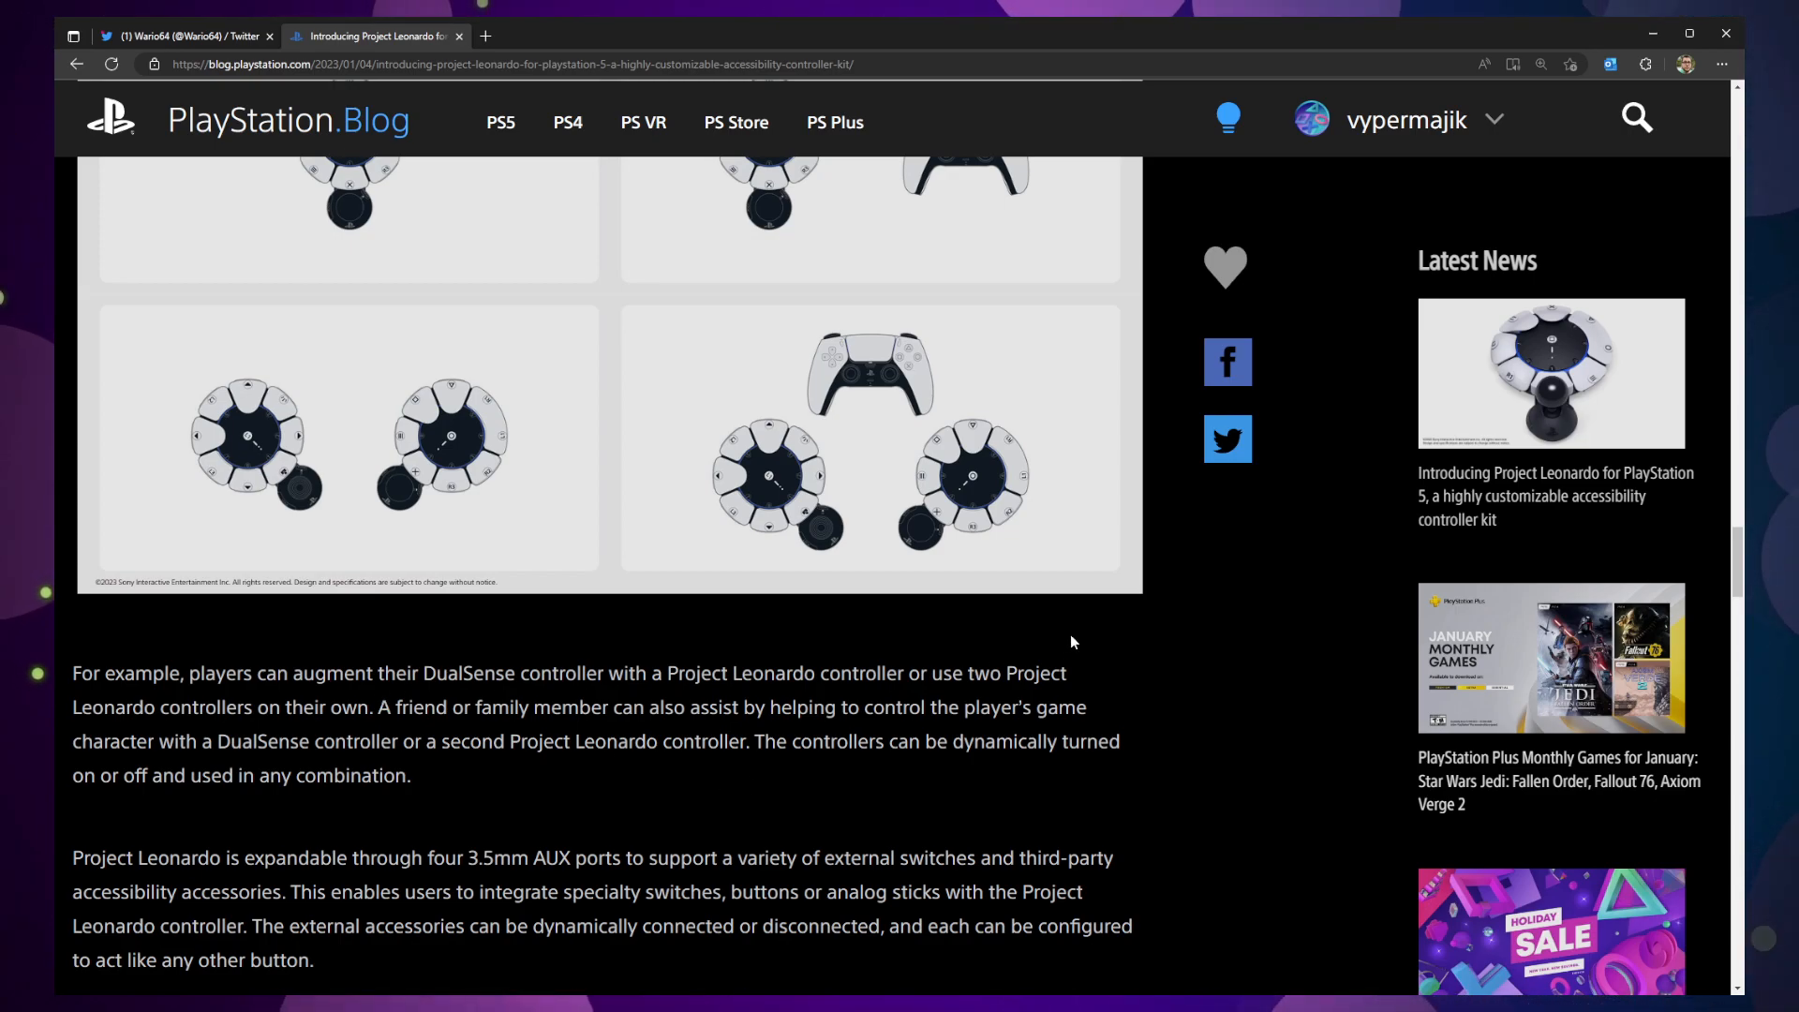
scroll(down, 3)
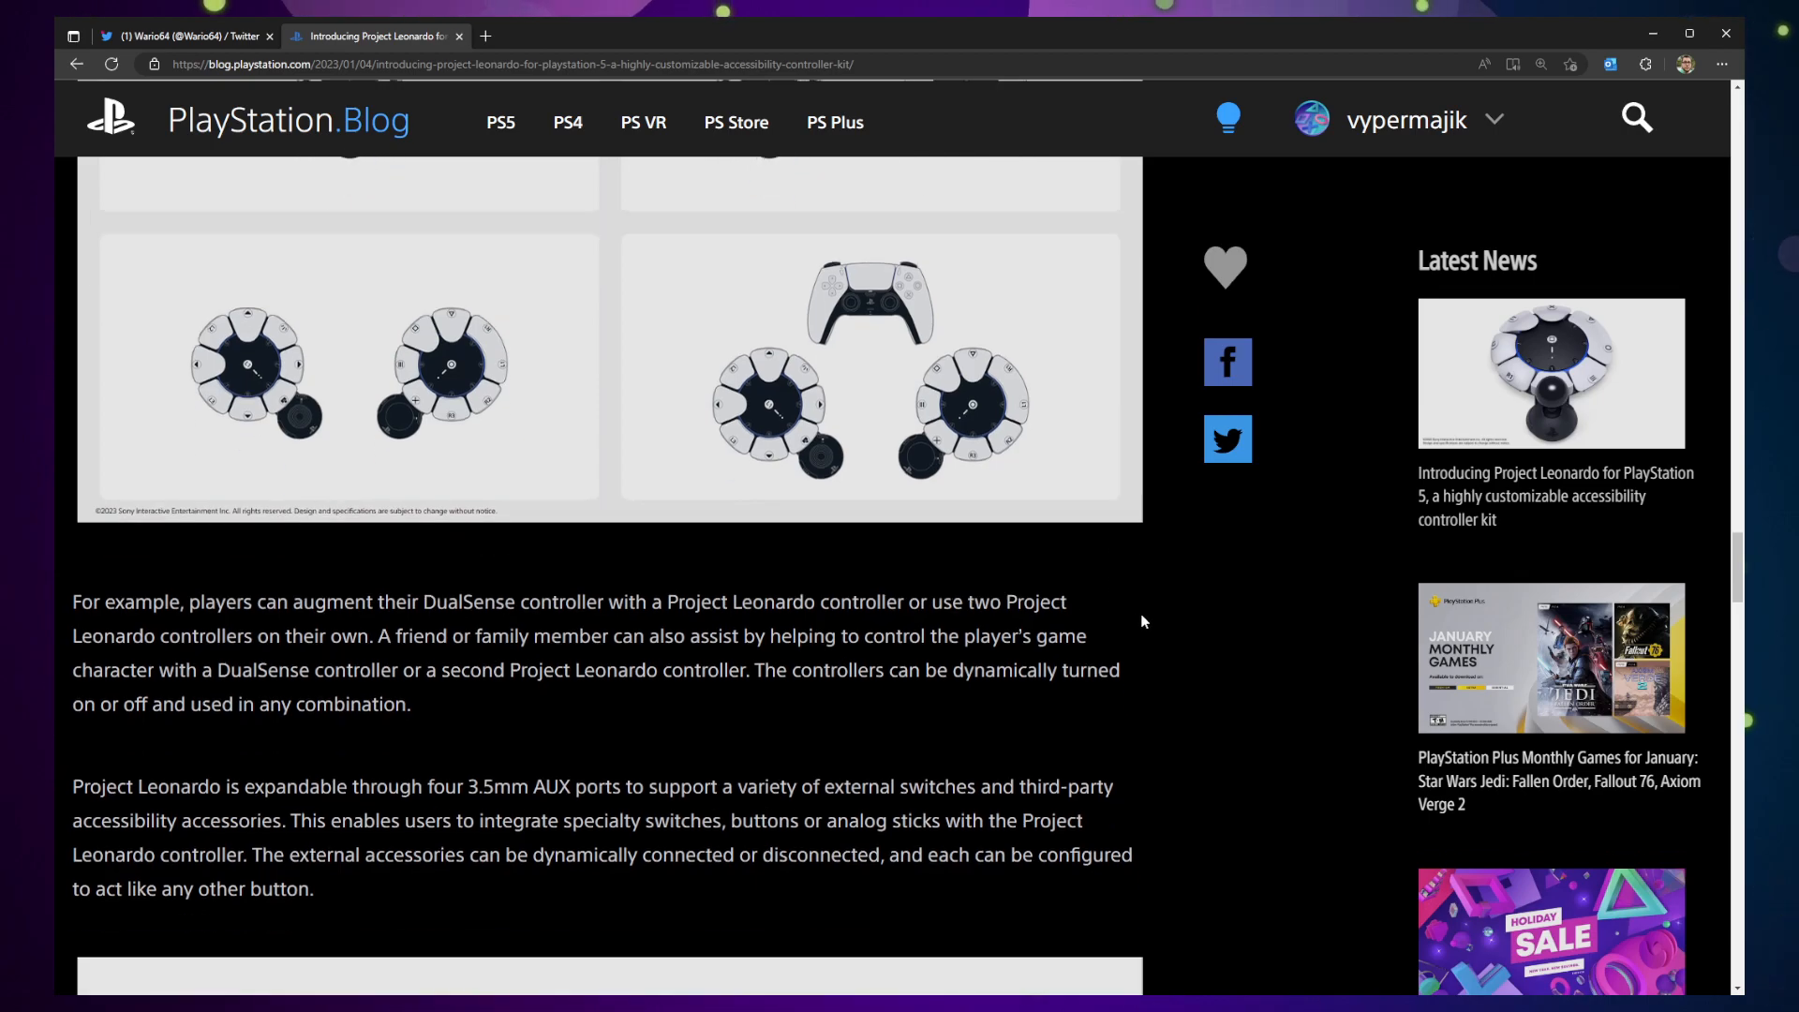
scroll(down, 3)
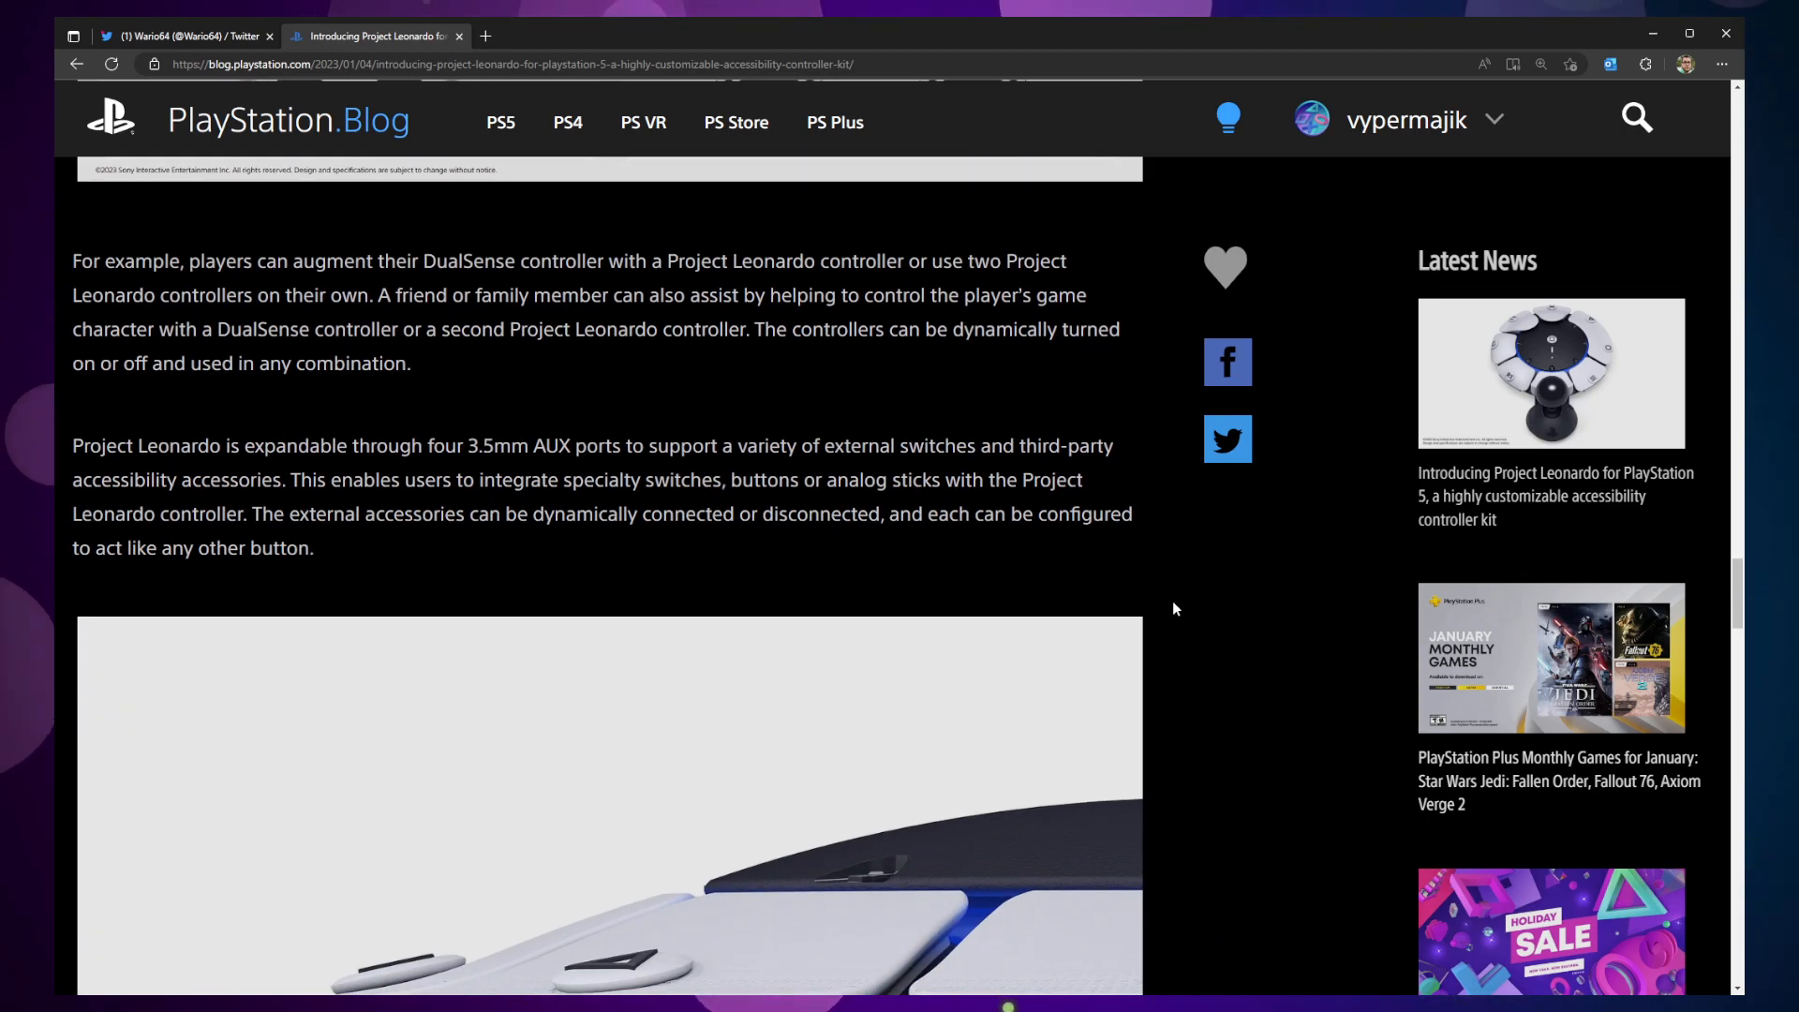
scroll(down, 3)
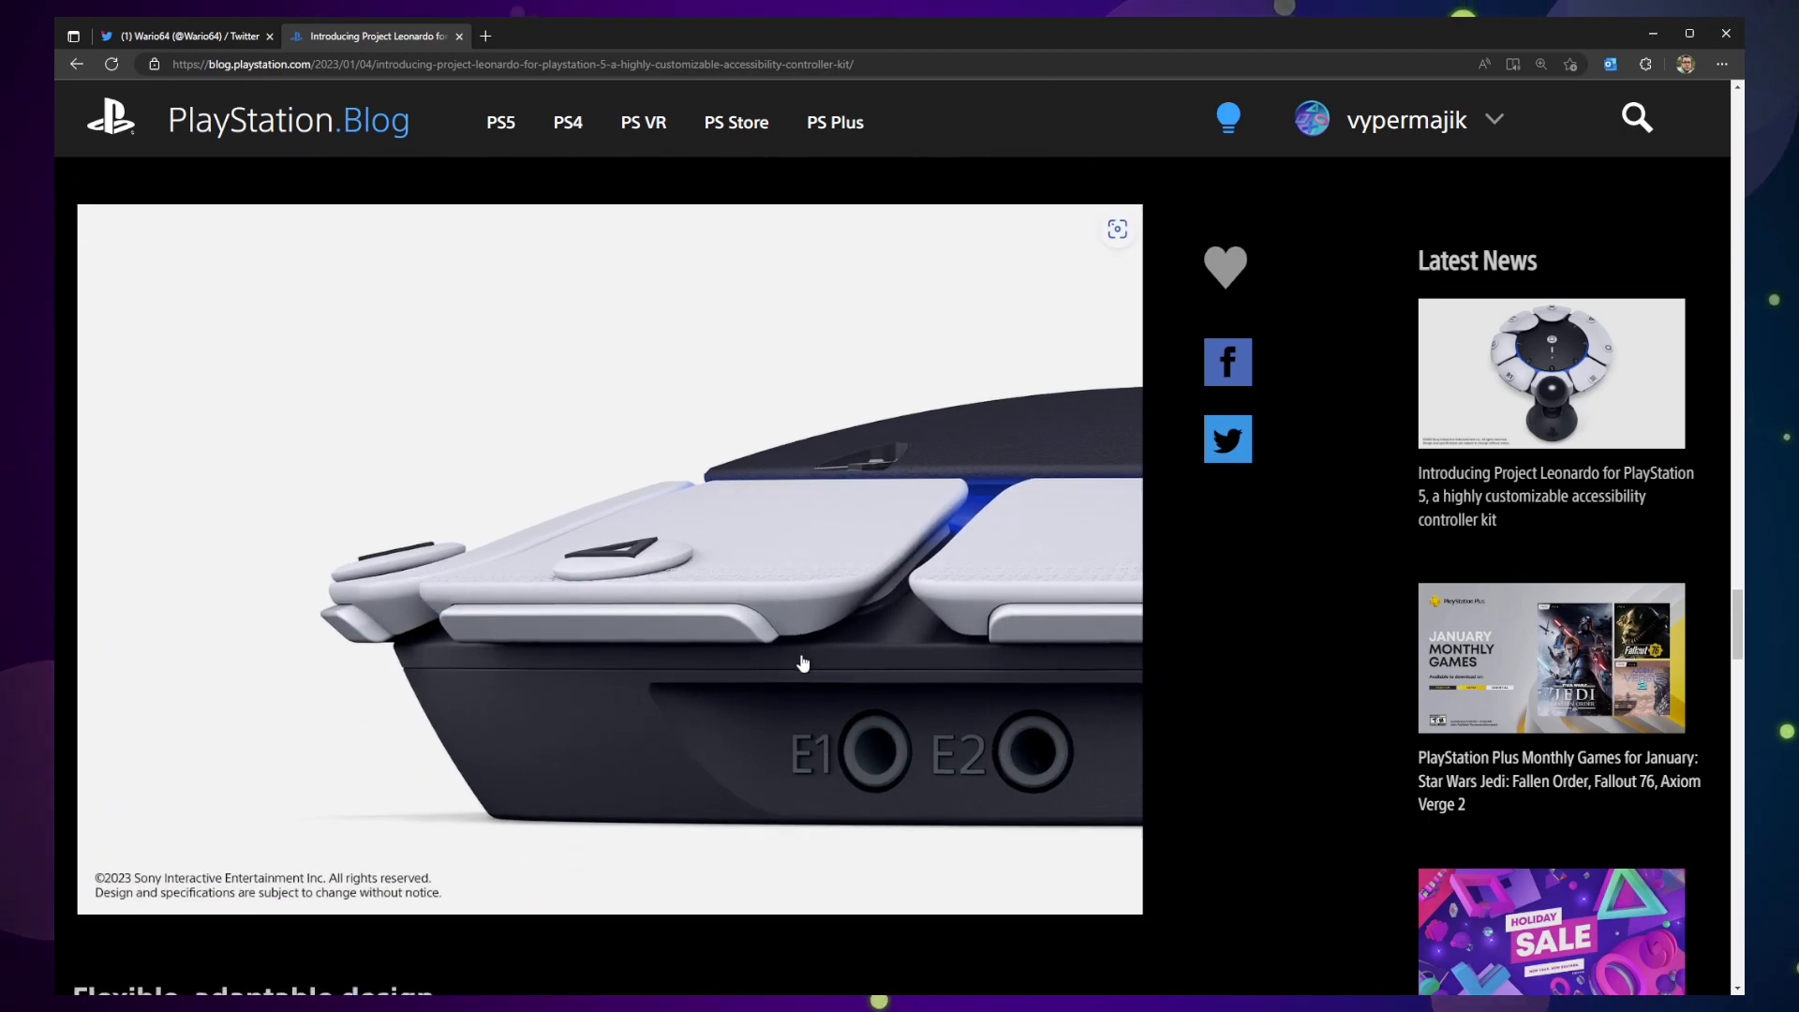
scroll(down, 3)
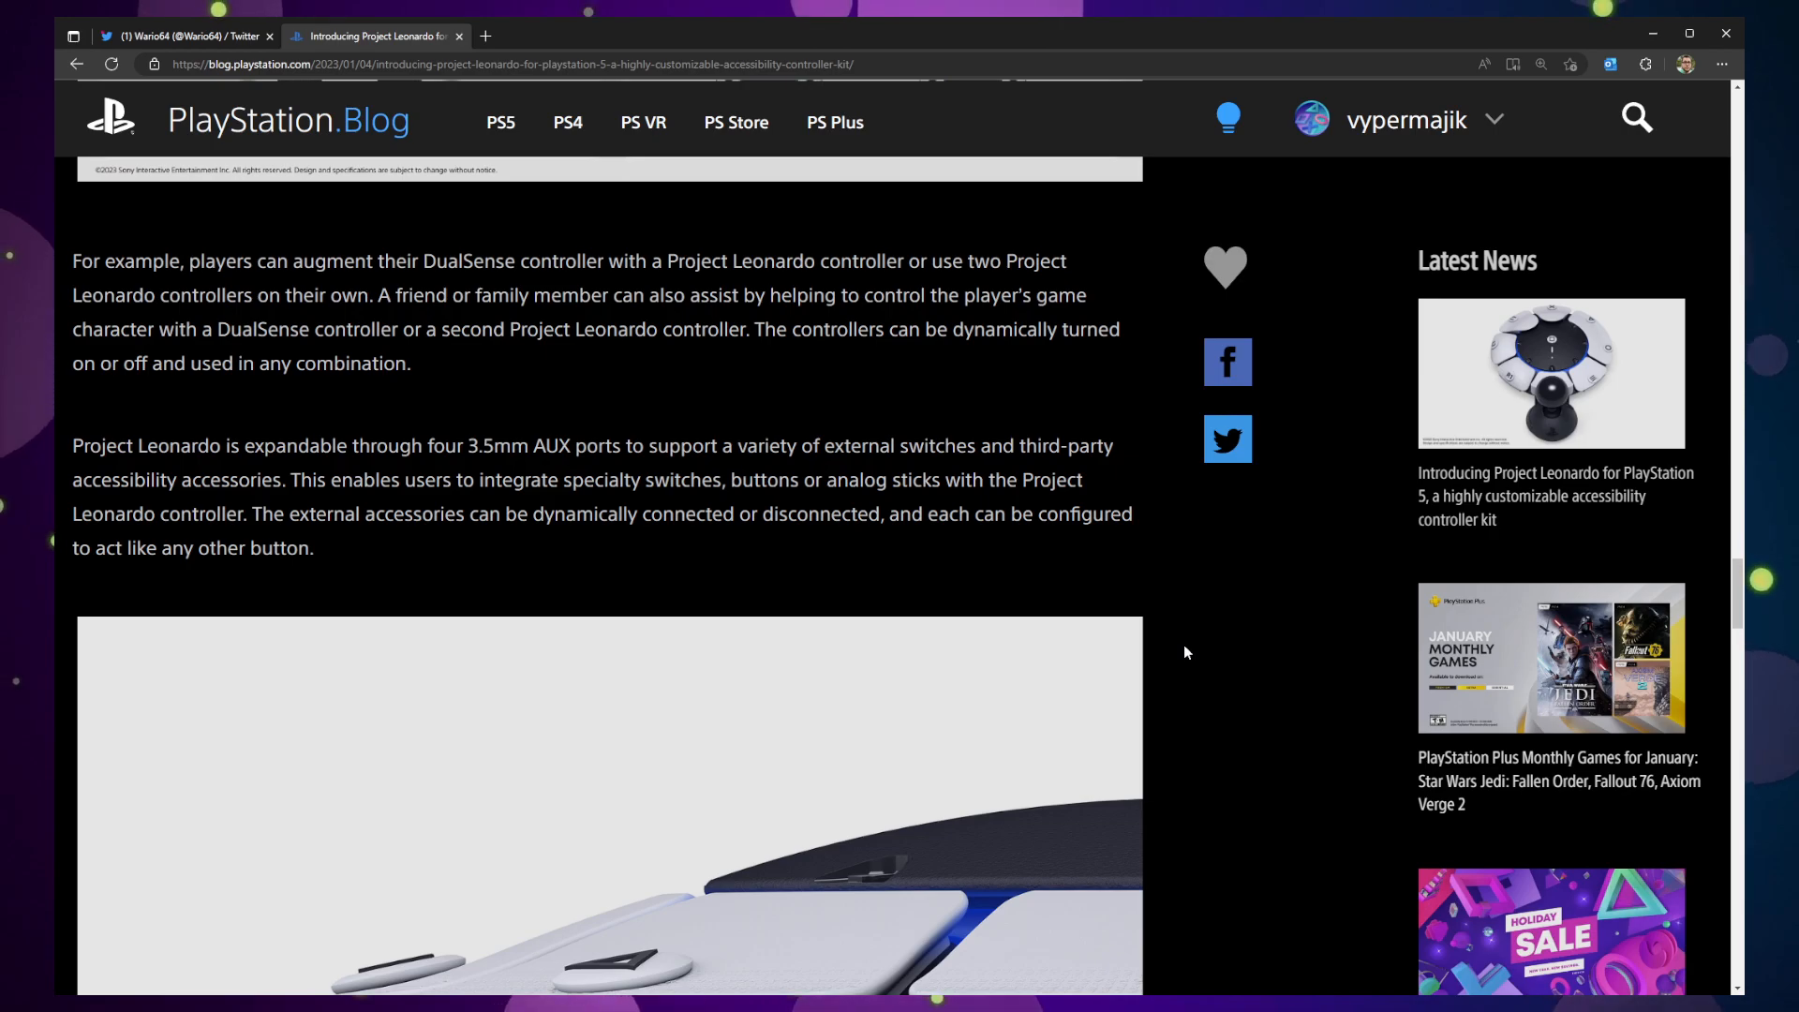
- Scroll through the design section and So Morimoto quote, back toward the accessibility-partners video
scroll(down, 3)
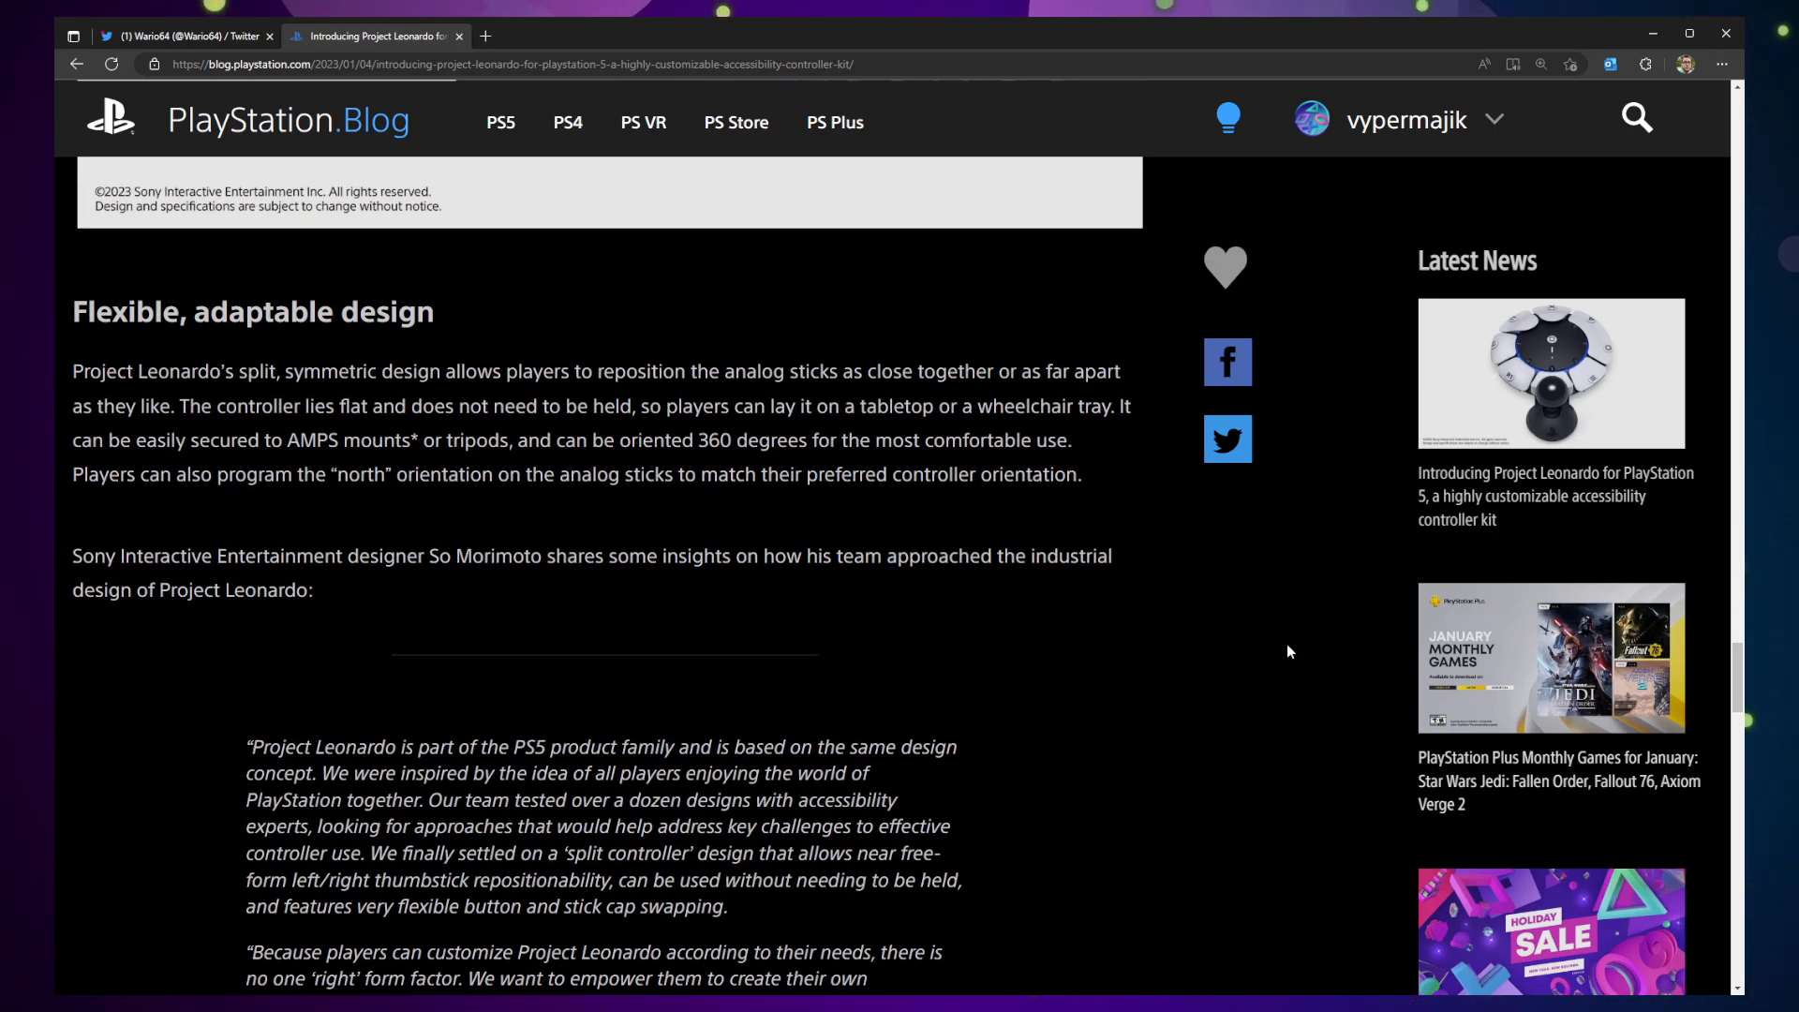
scroll(down, 3)
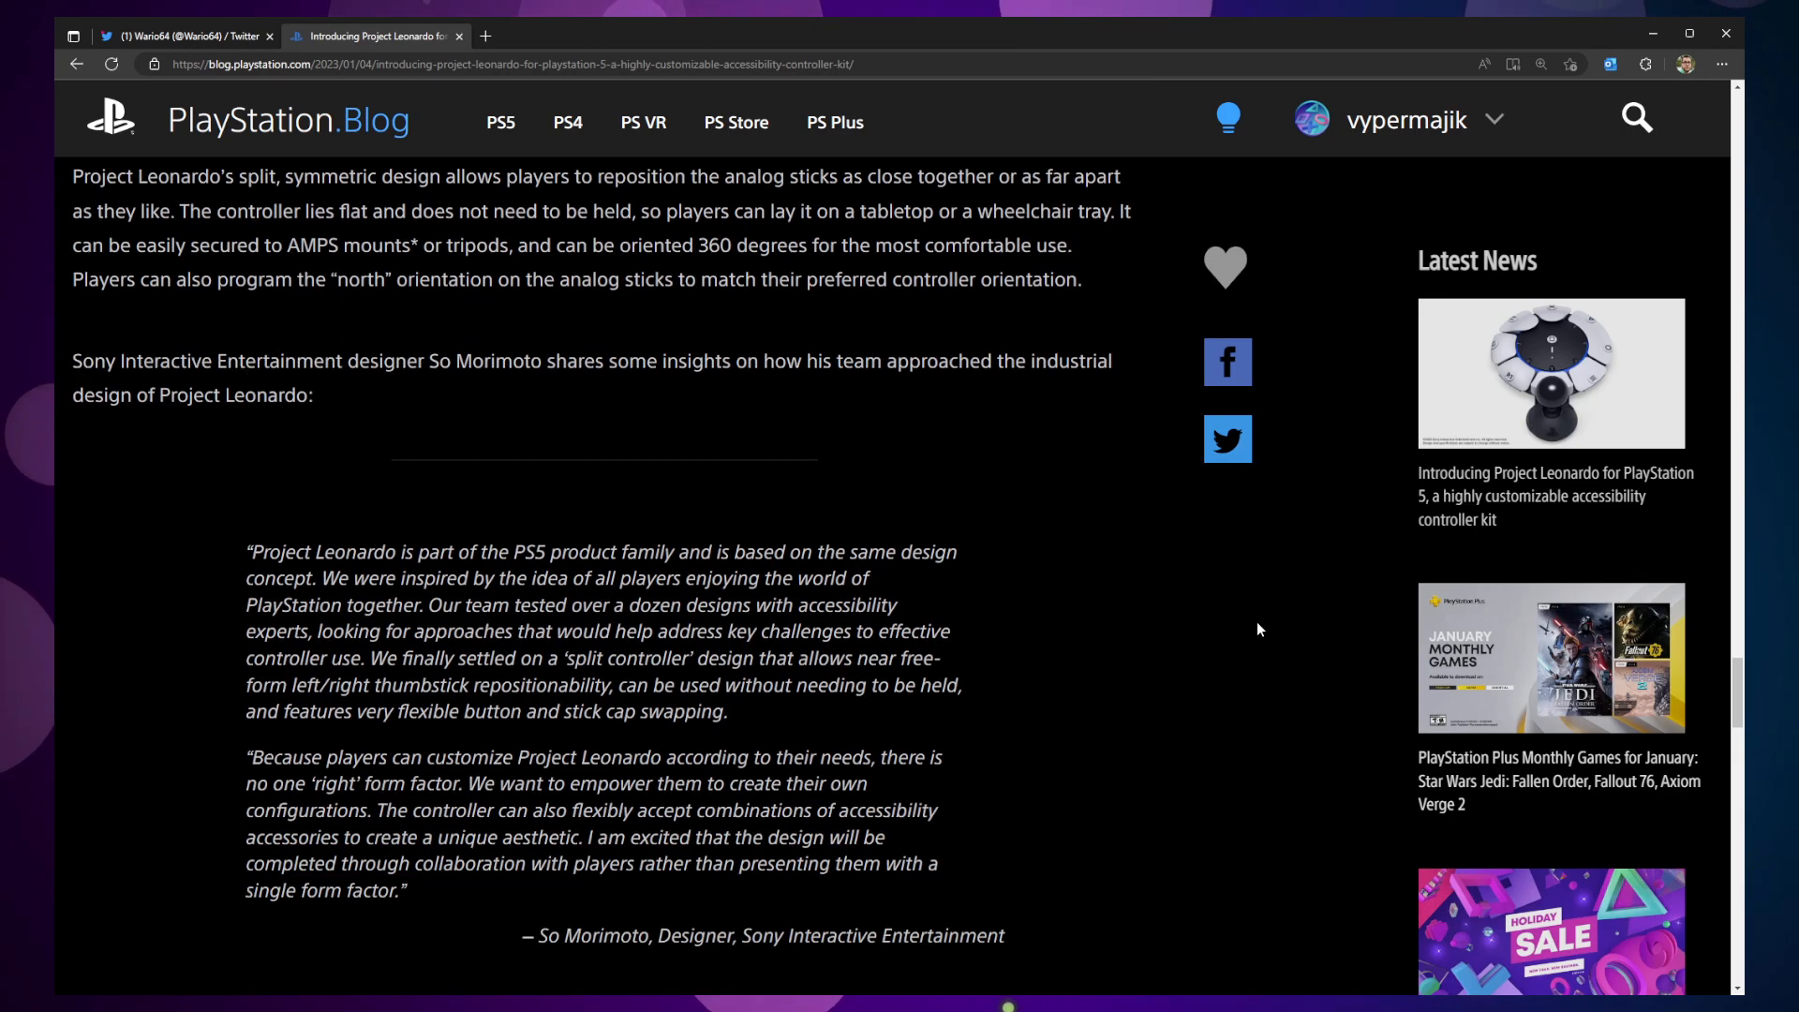
scroll(down, 3)
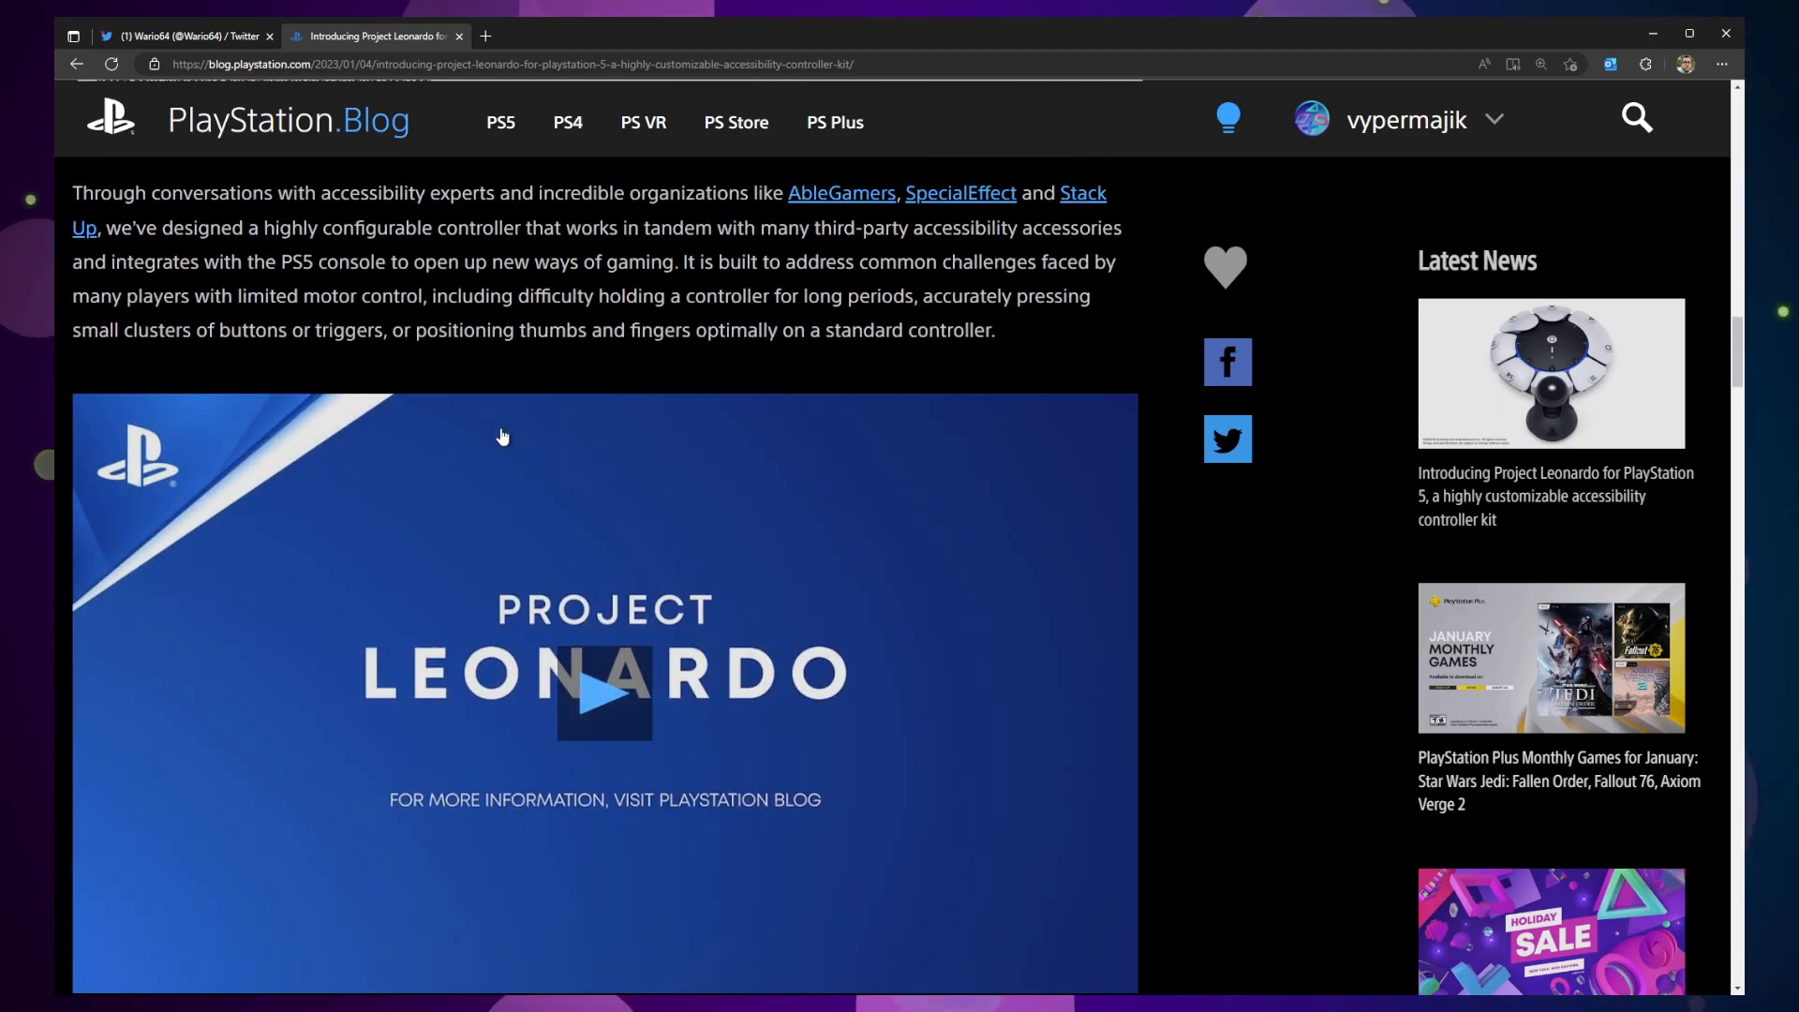
- Scroll the article back to its top headline and main controller image
scroll(down, 3)
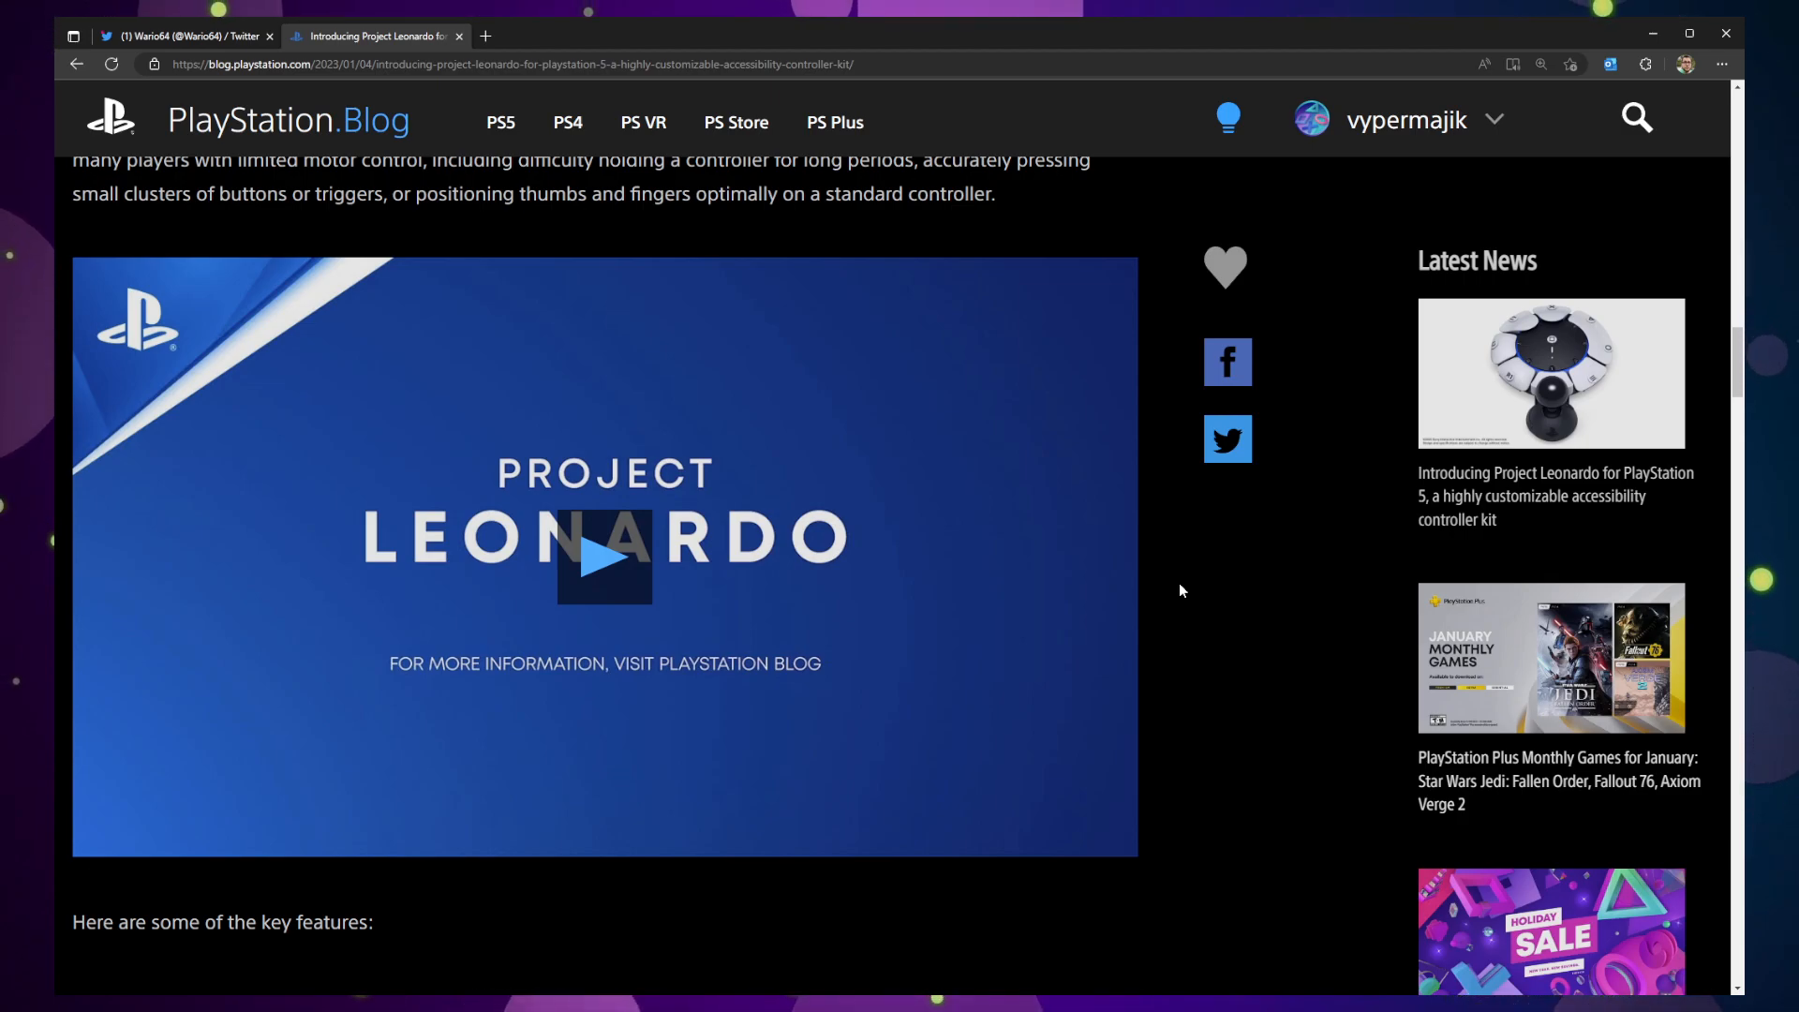
mouse_move(650, 628)
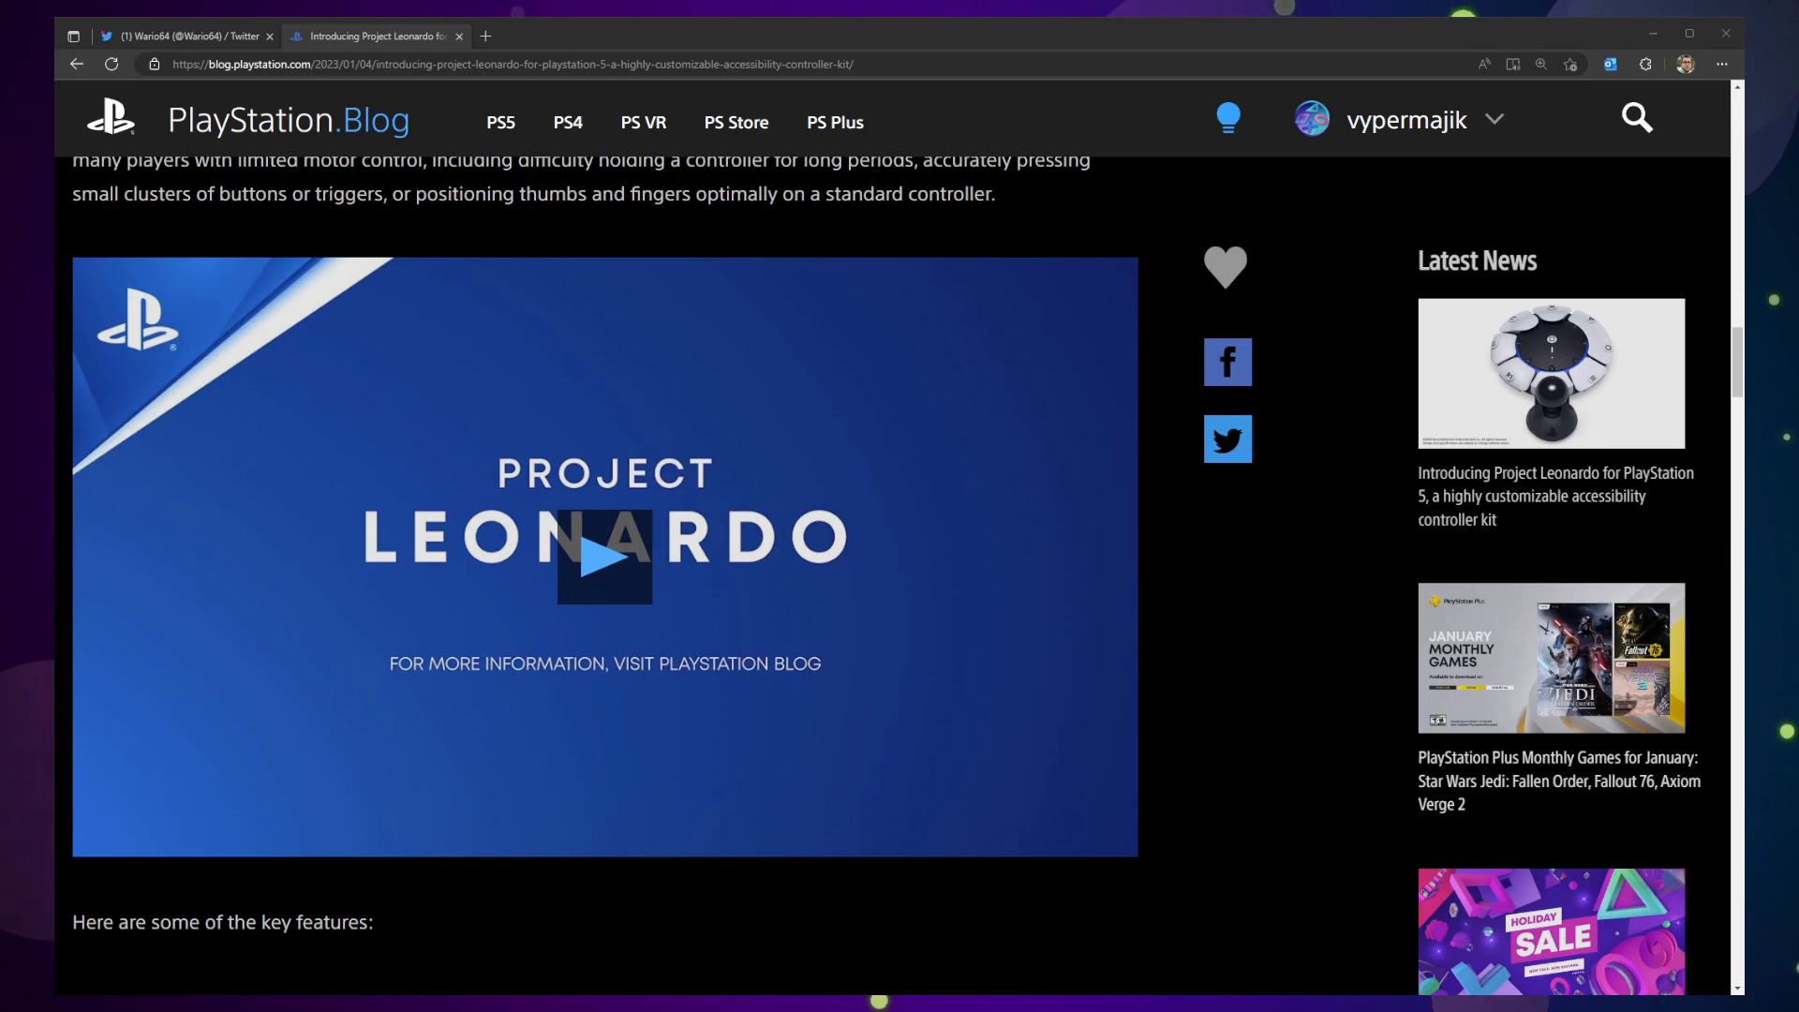
scroll(down, 3)
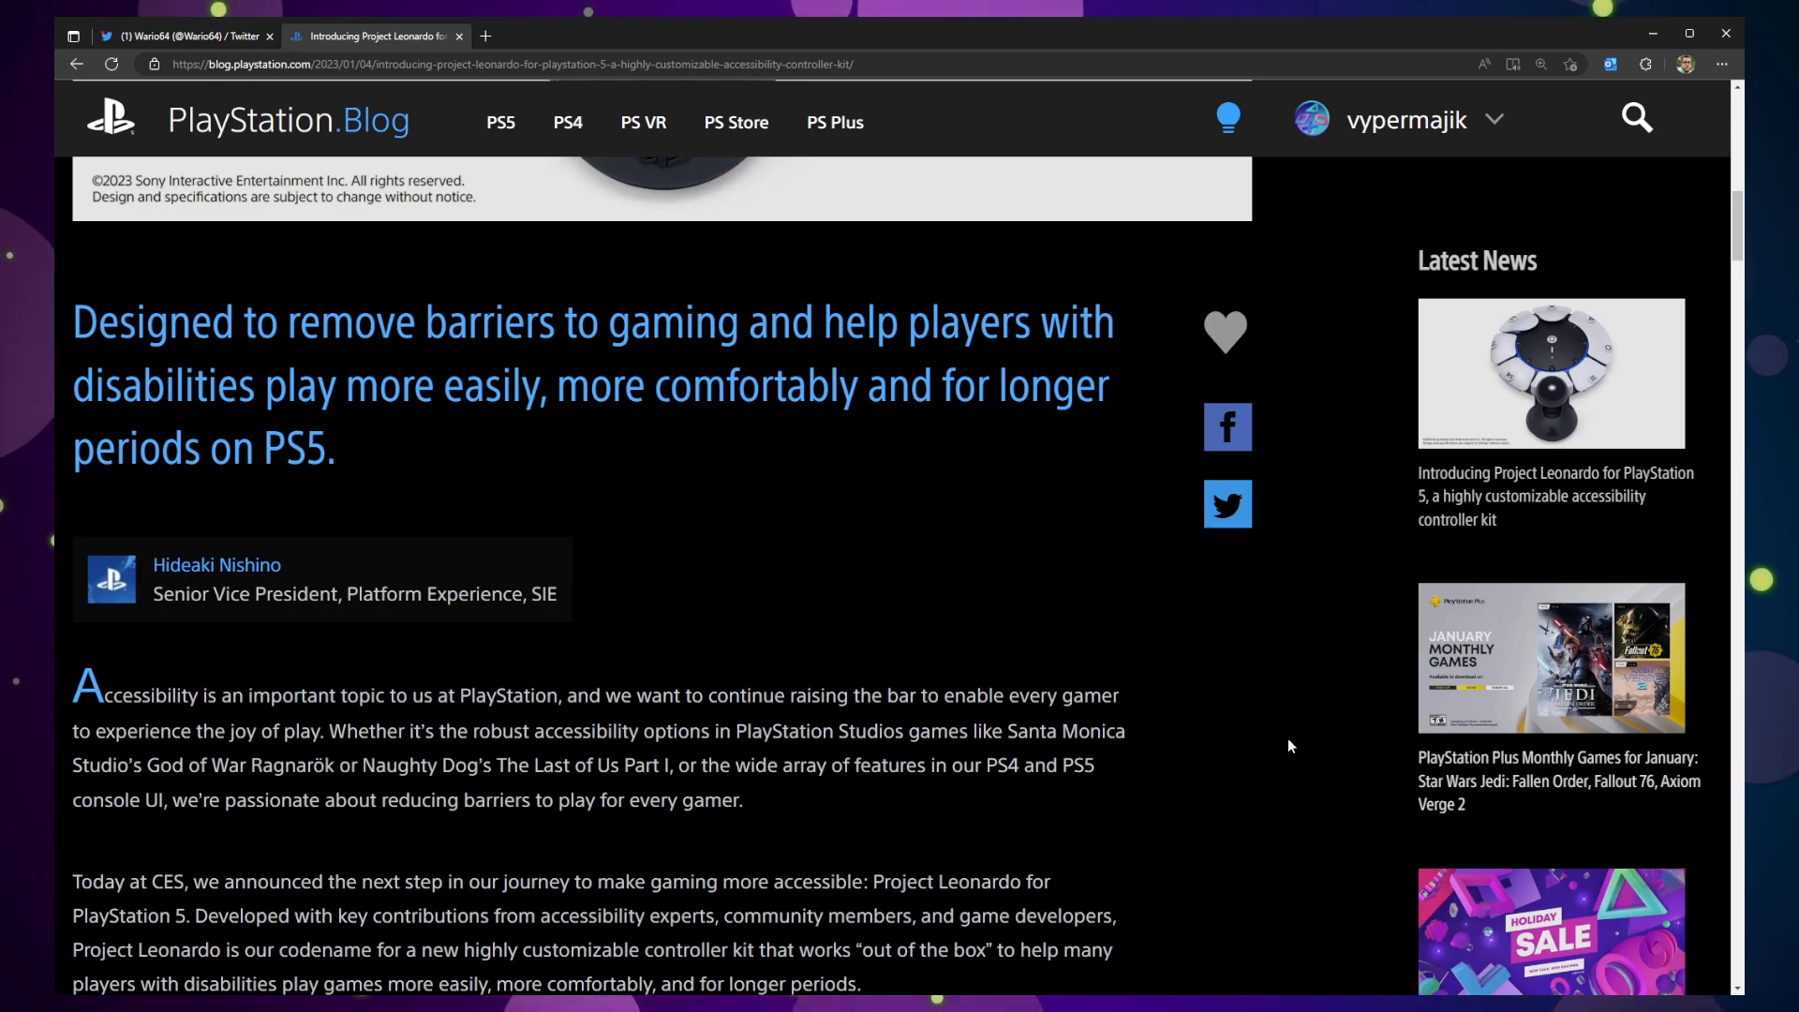
scroll(up, 3)
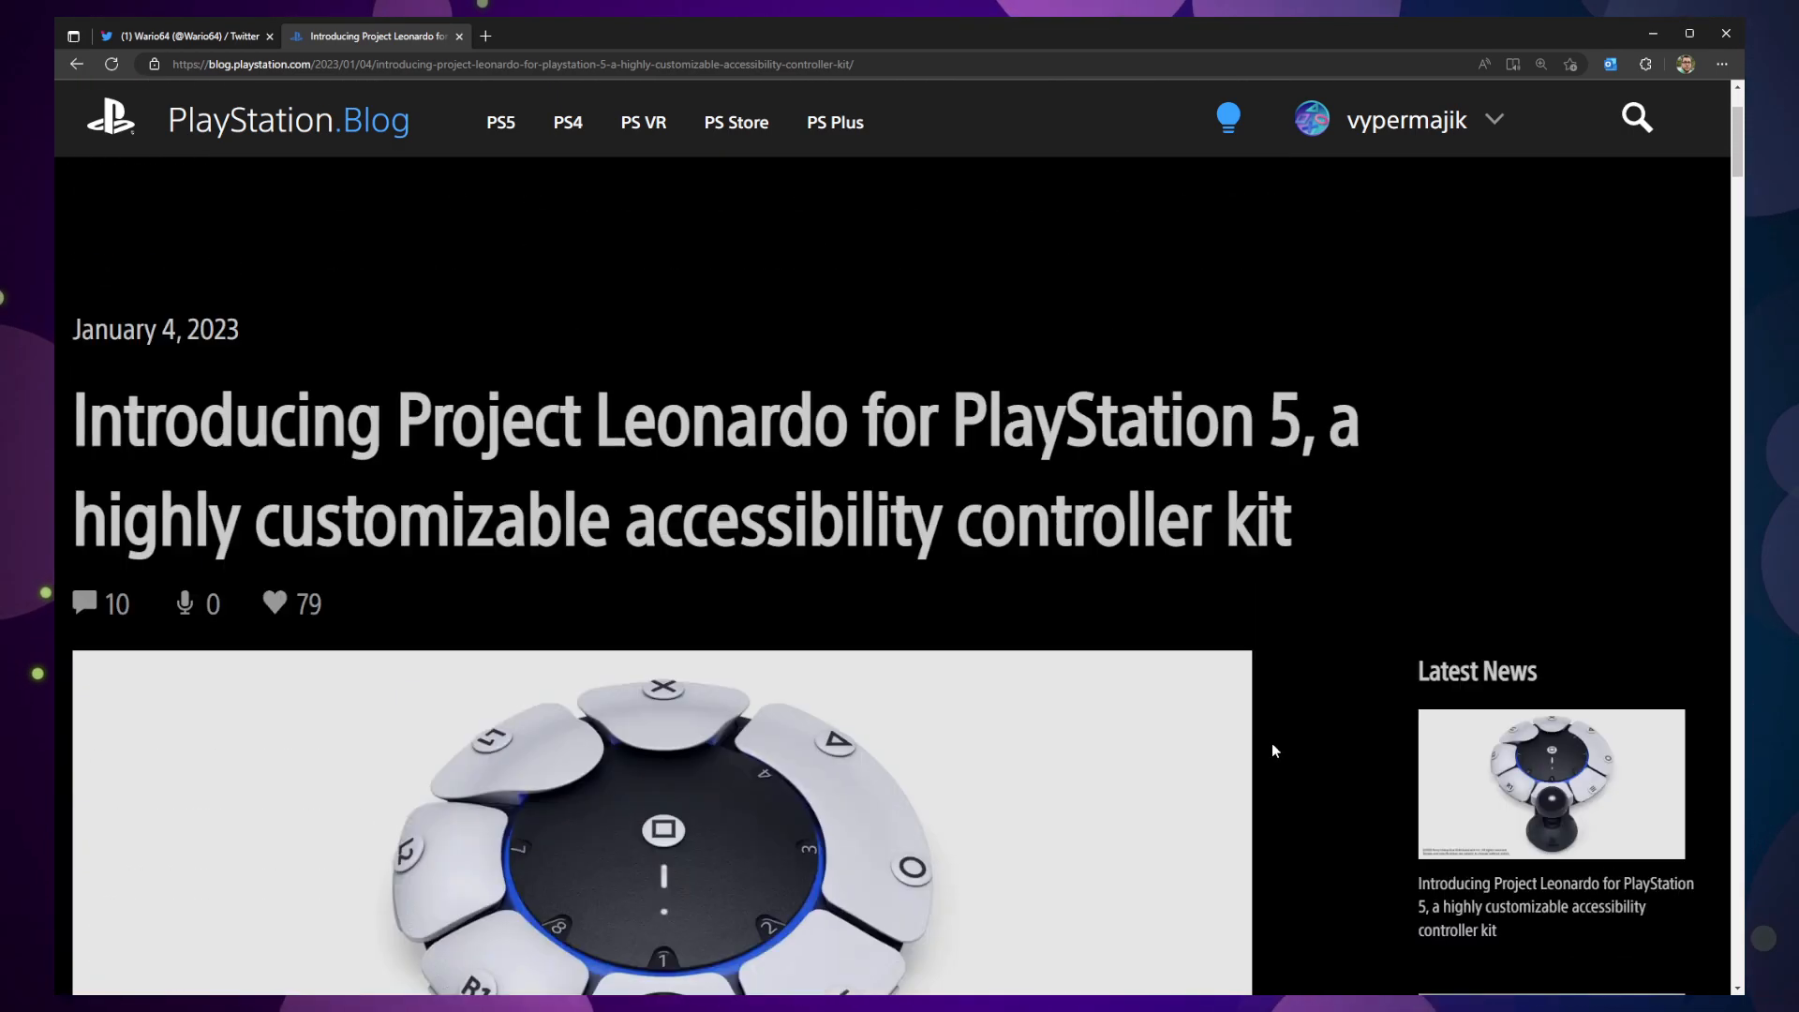
scroll(down, 3)
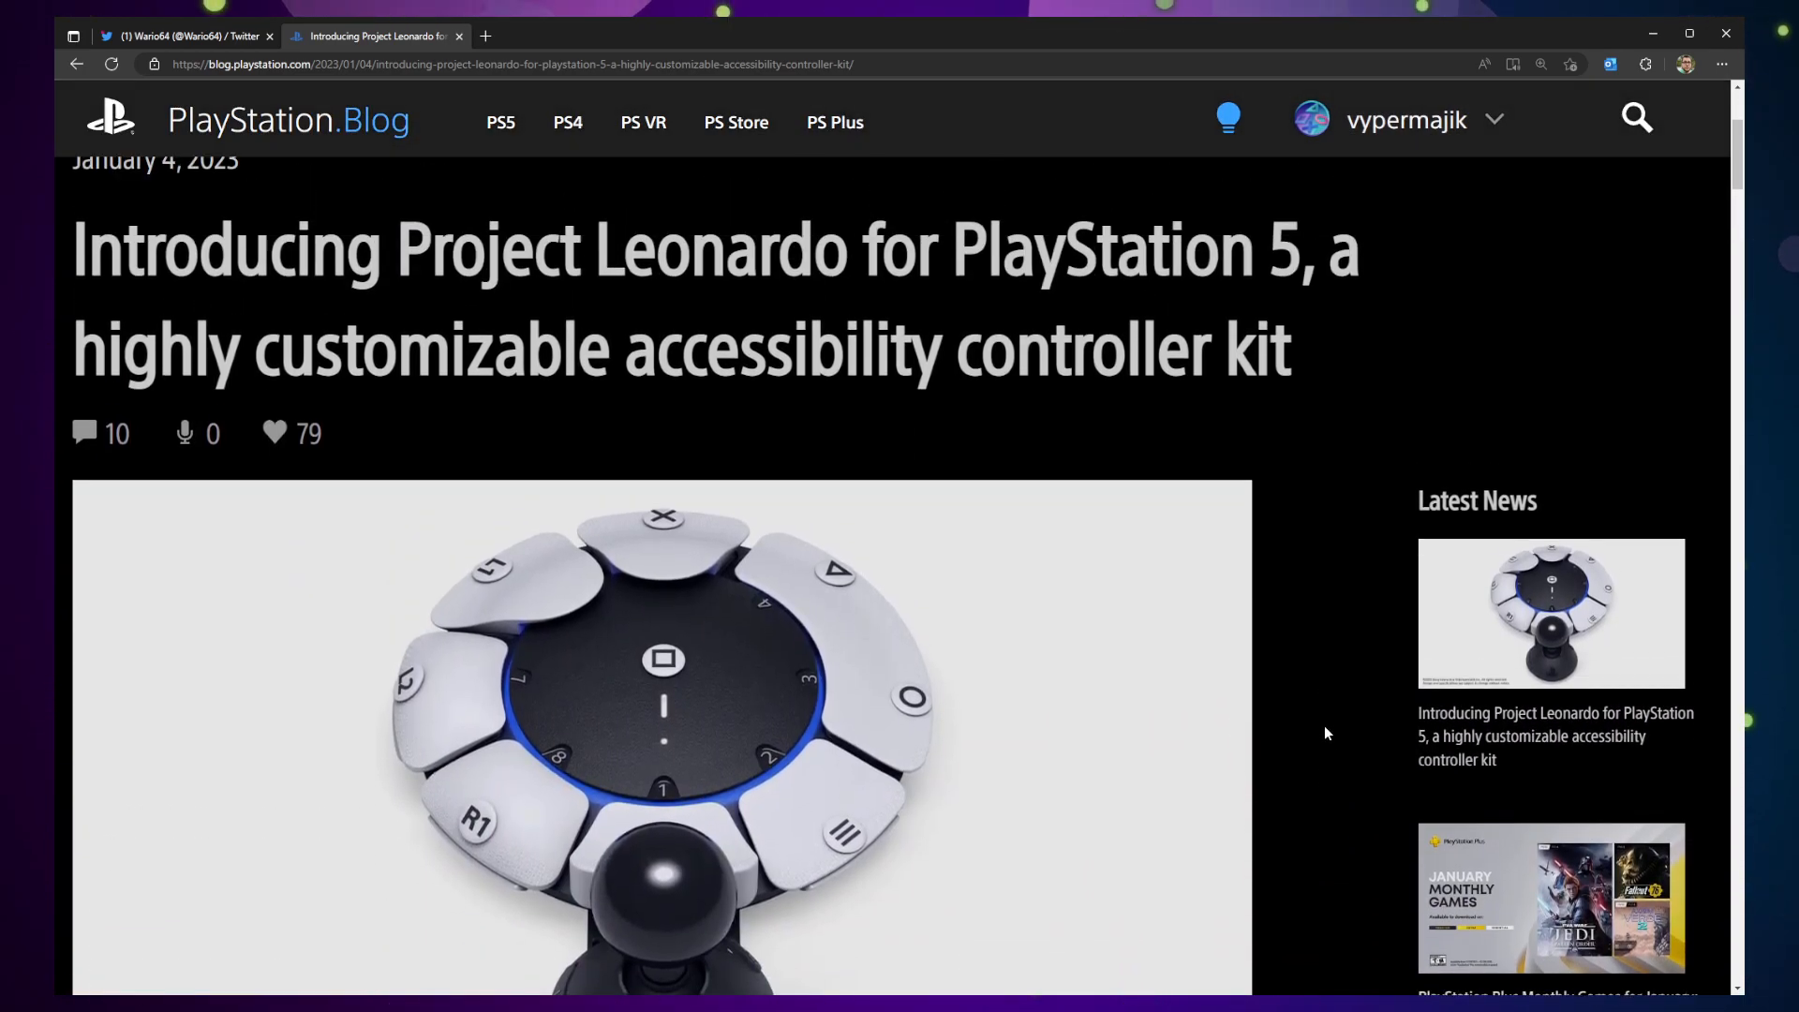